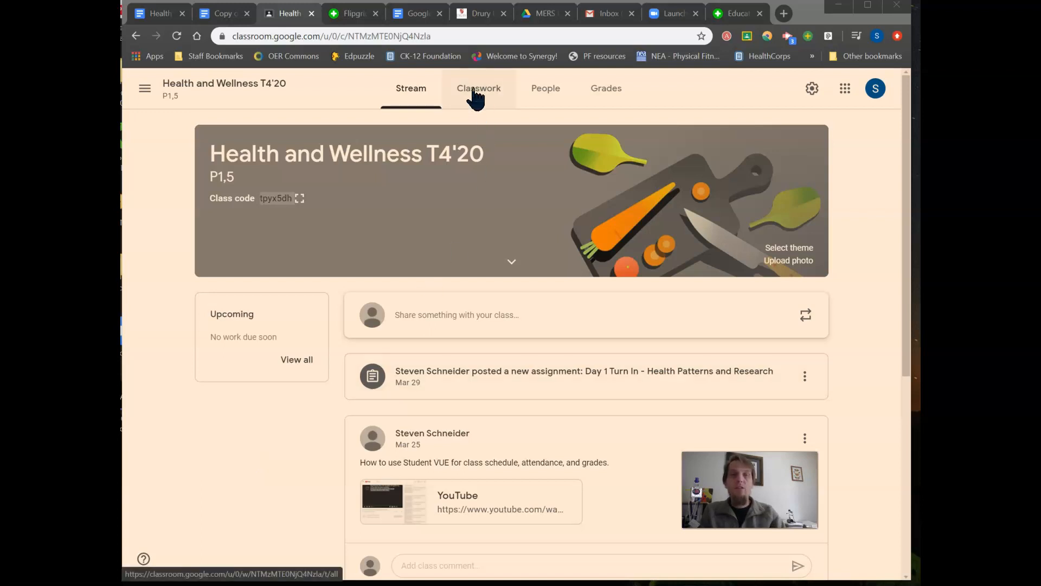
# - Show the Classwork page and browse its topics from Information through Weeks 1–8 to Finals
pyautogui.click(479, 89)
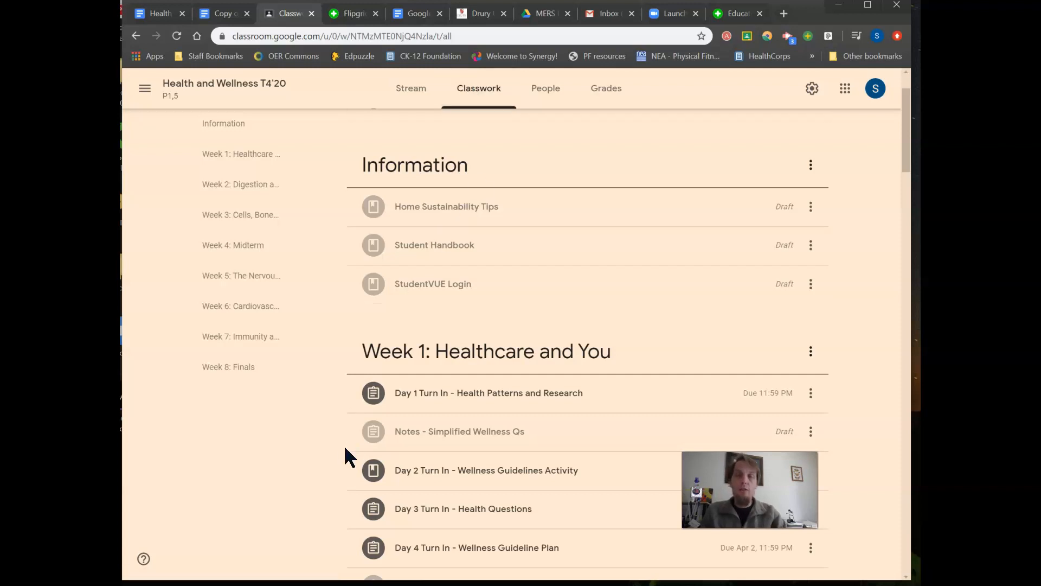
pyautogui.scroll(-3)
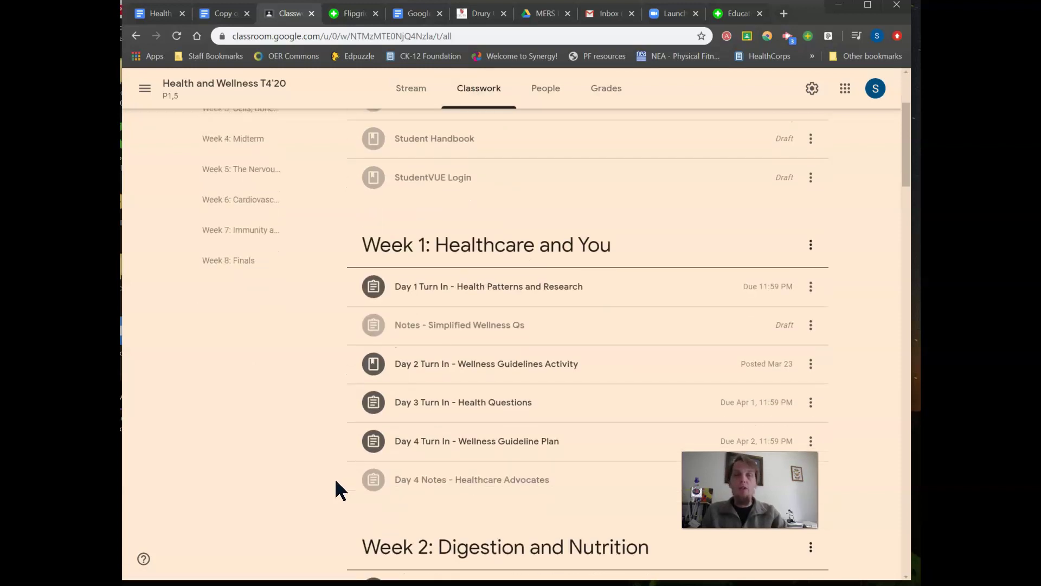
pyautogui.scroll(-3)
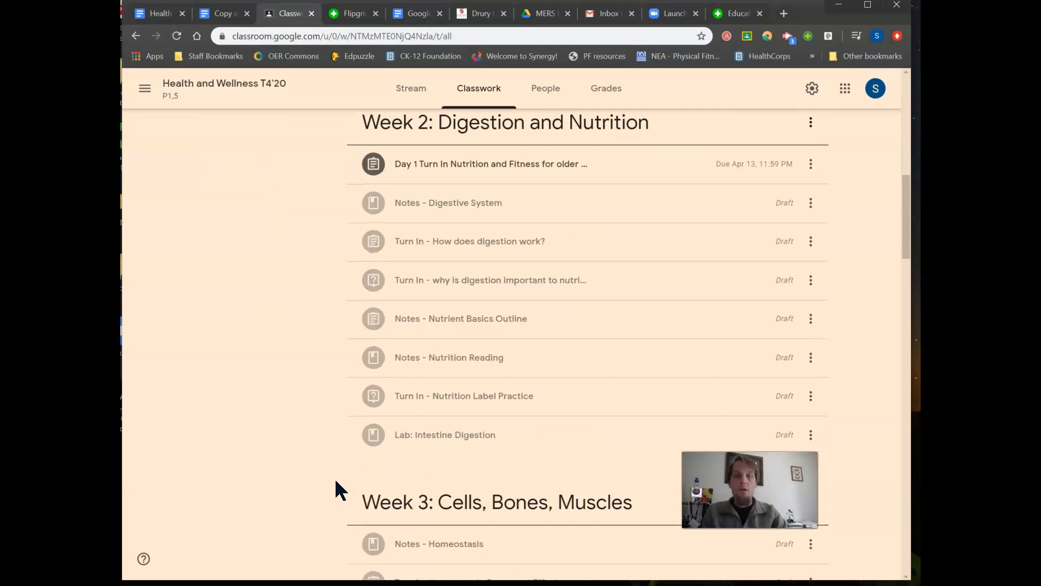
pyautogui.scroll(-3)
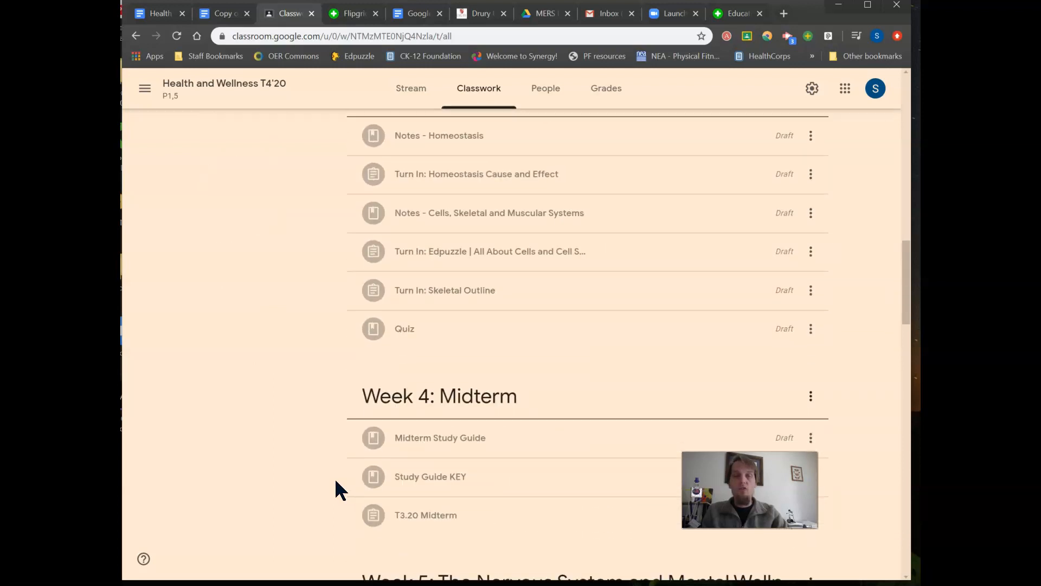
pyautogui.scroll(-3)
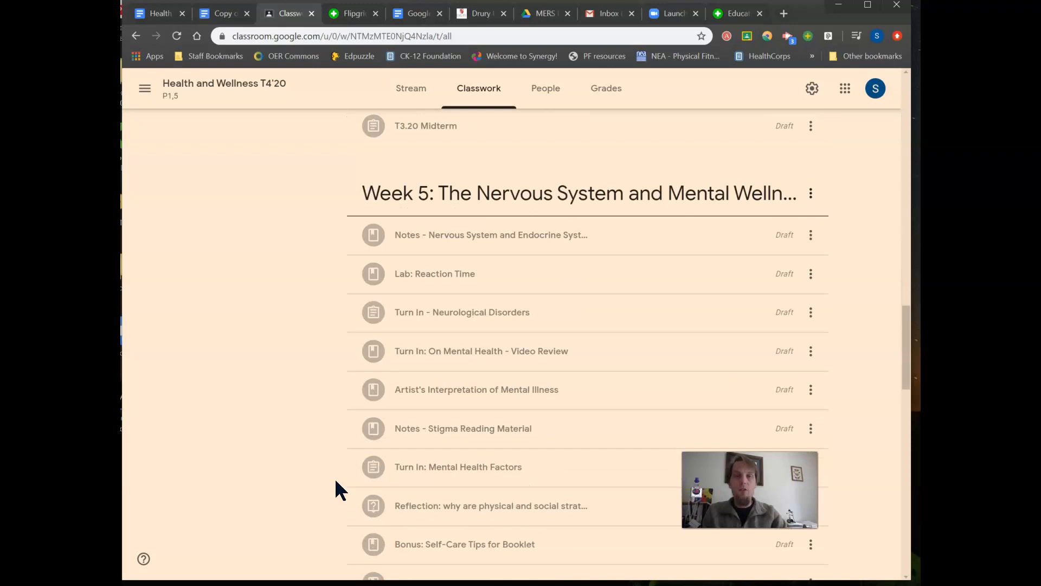
pyautogui.scroll(-3)
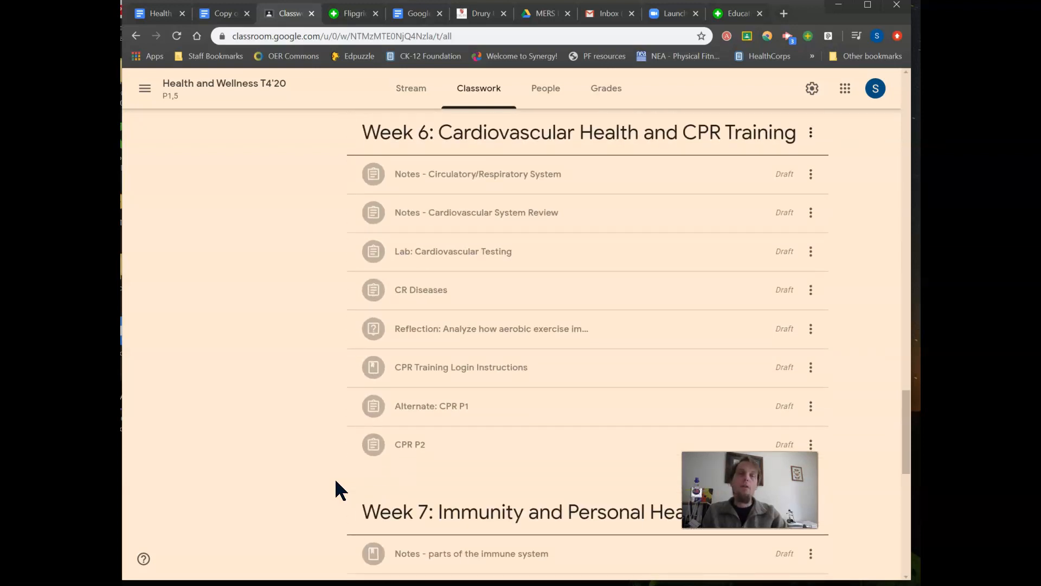
pyautogui.scroll(-3)
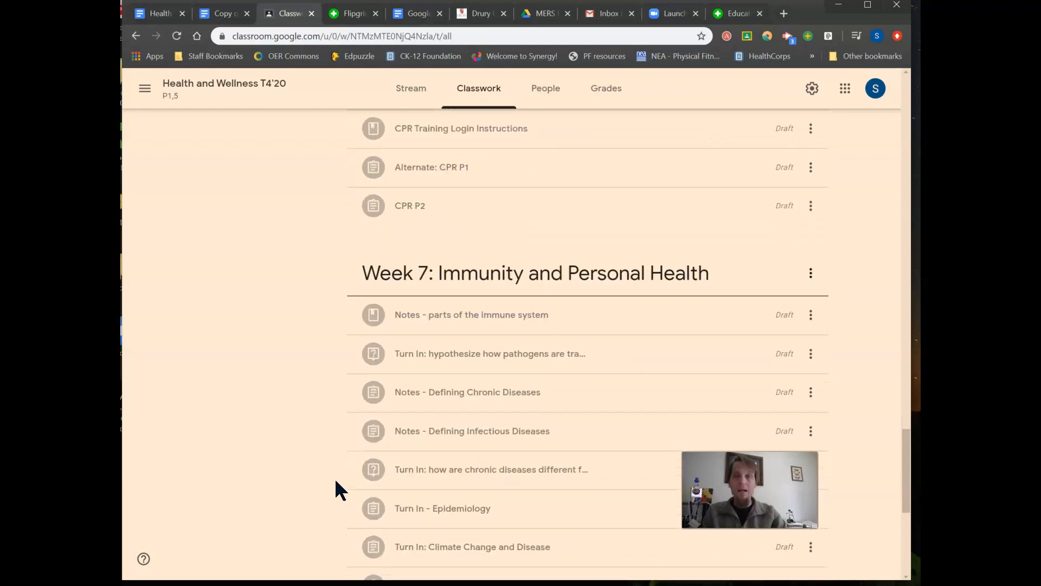
pyautogui.scroll(-3)
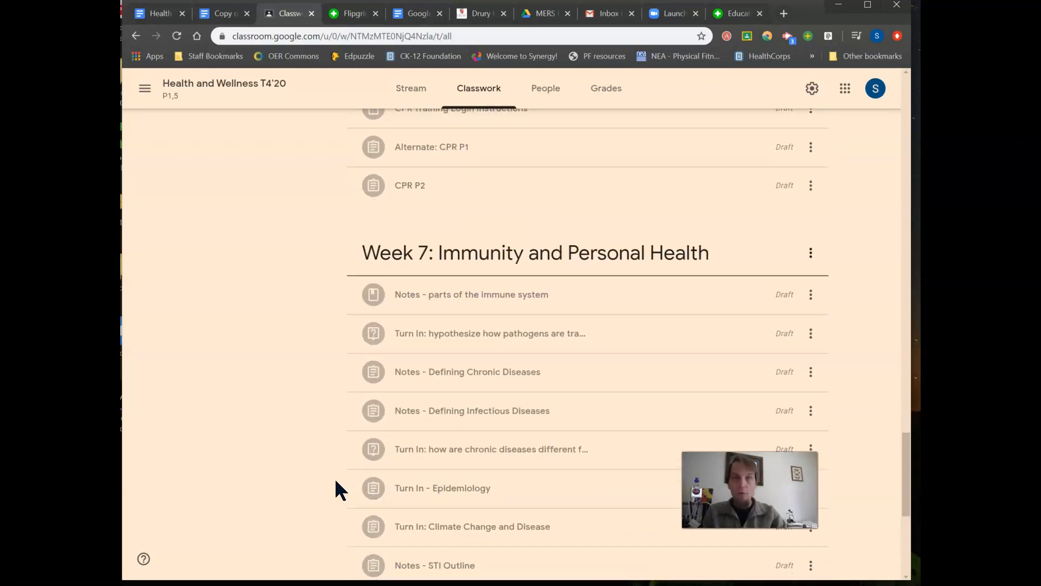
pyautogui.scroll(-3)
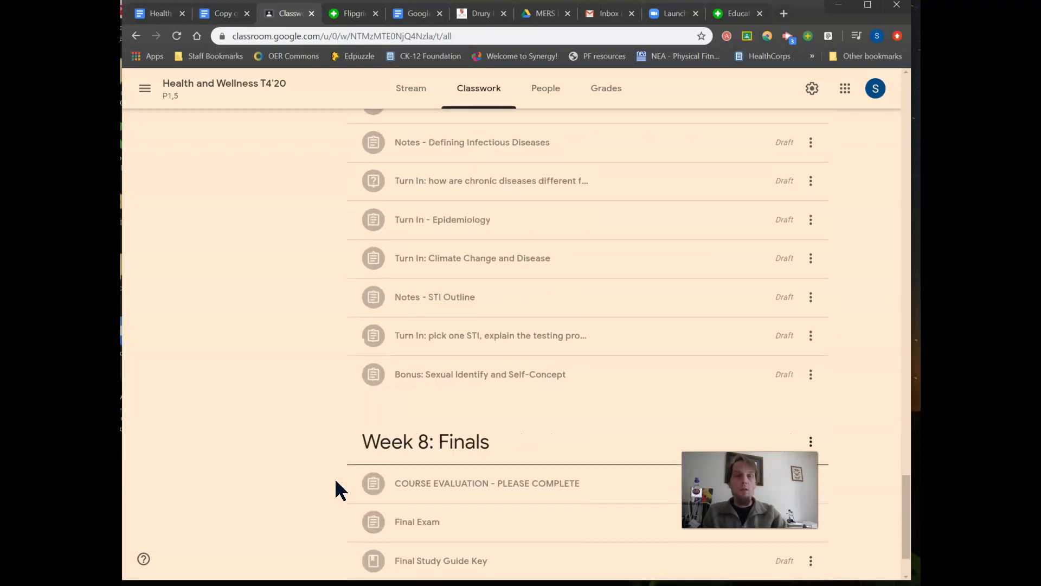
pyautogui.scroll(-3)
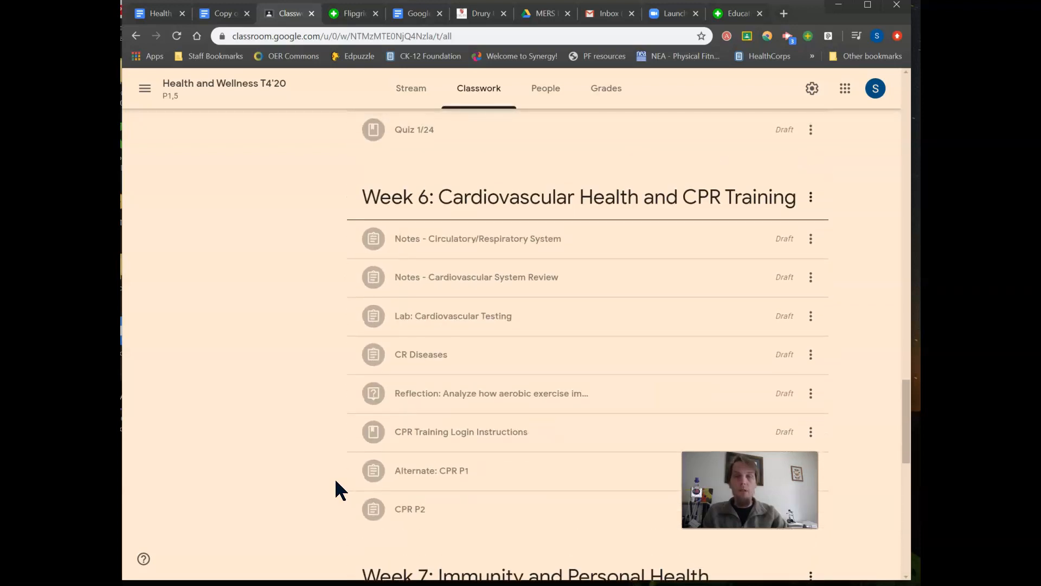
pyautogui.scroll(-3)
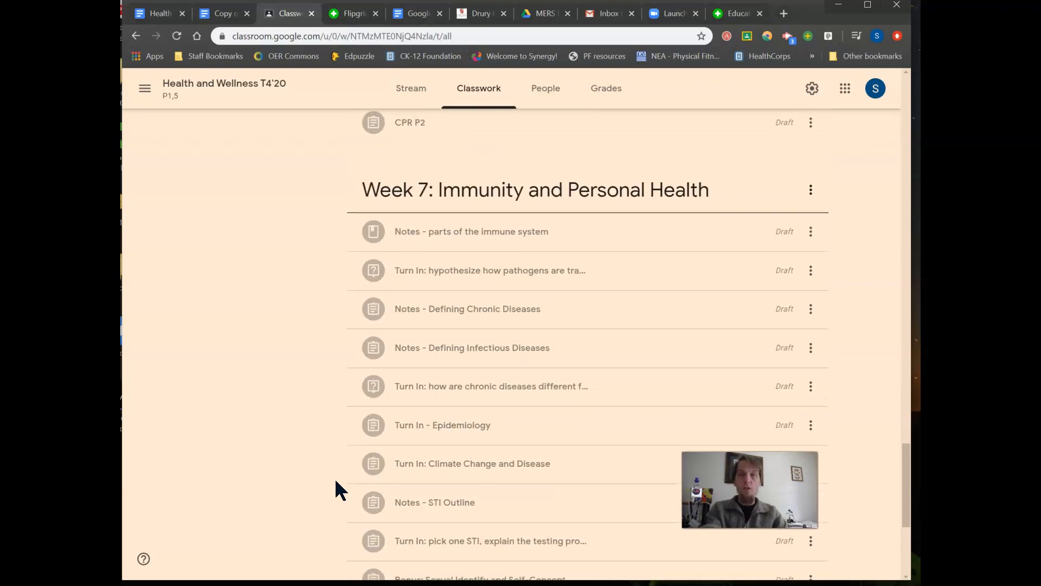
pyautogui.scroll(-3)
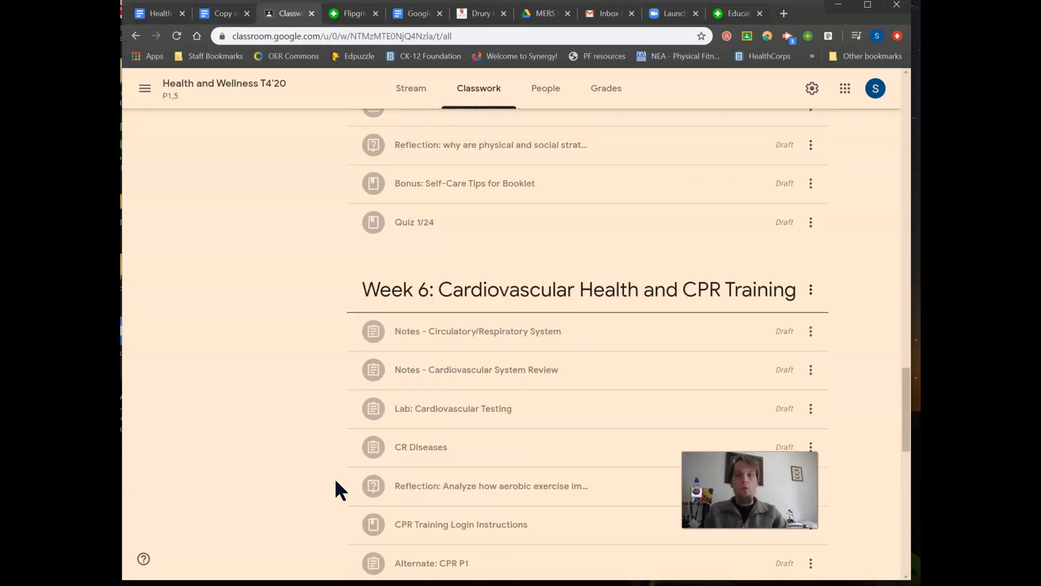
pyautogui.scroll(3)
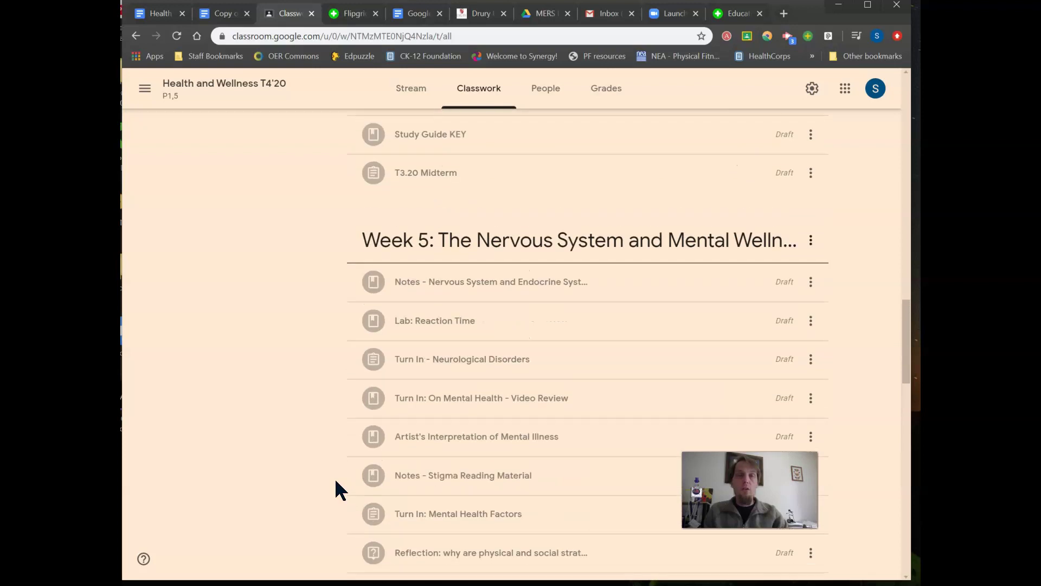
pyautogui.scroll(3)
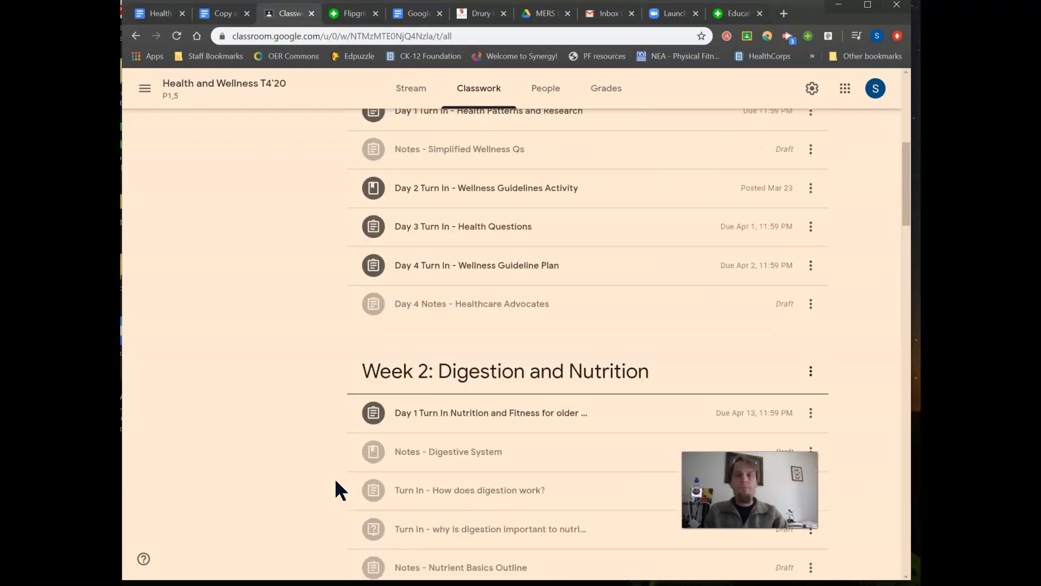
pyautogui.scroll(3)
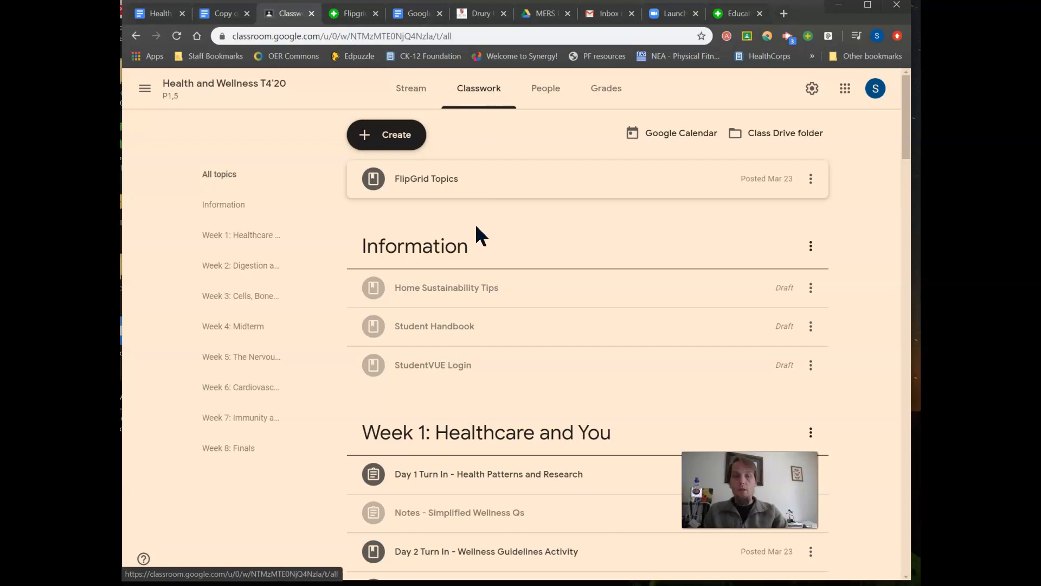
pyautogui.moveTo(445, 195)
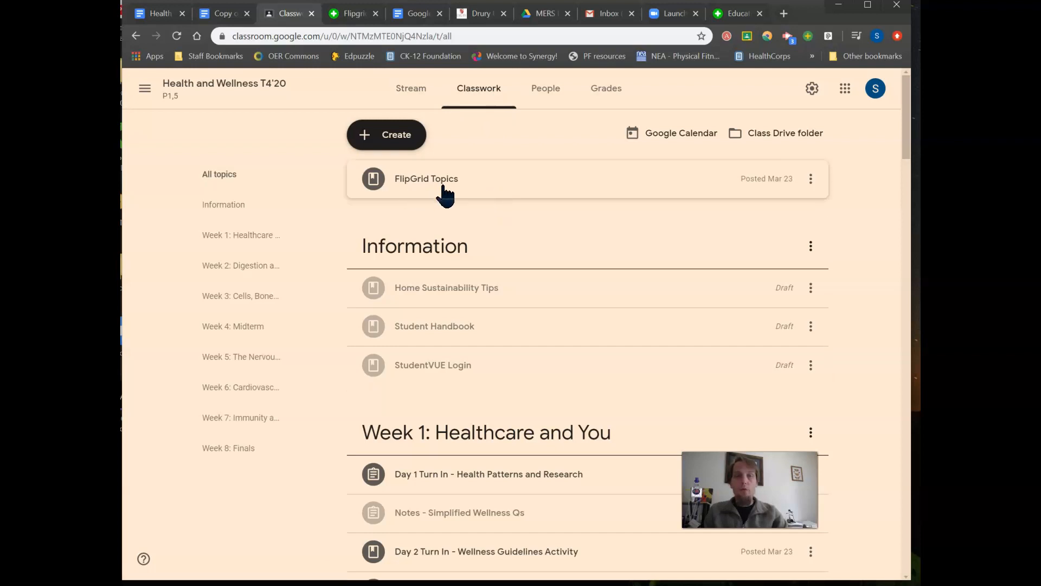
pyautogui.click(426, 178)
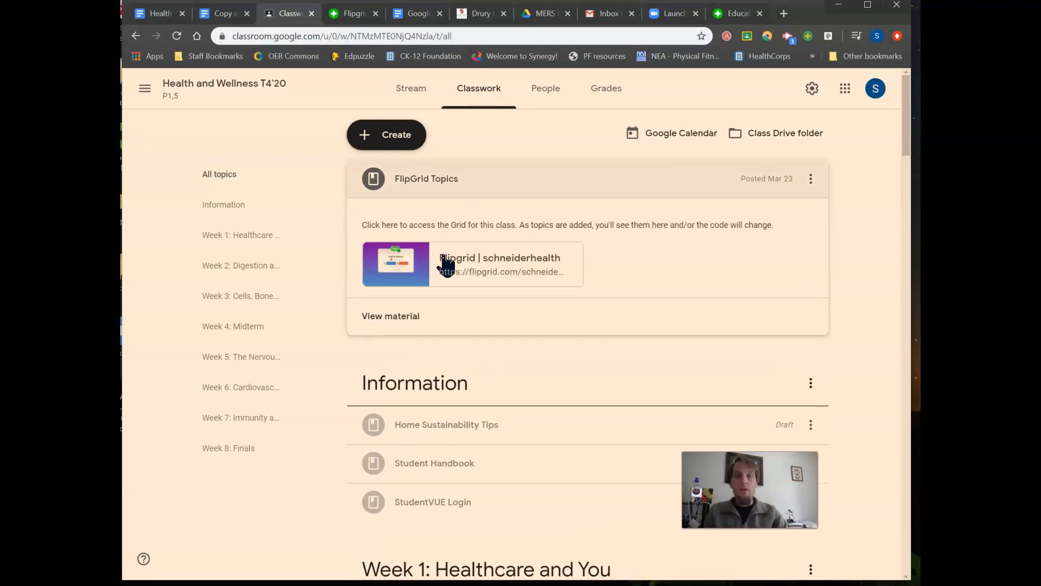
pyautogui.moveTo(475, 282)
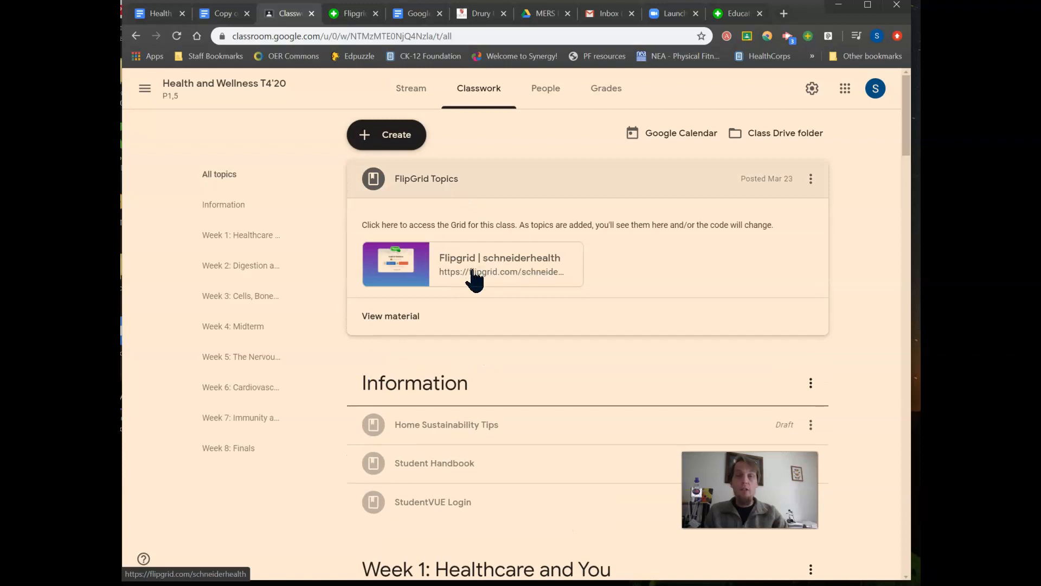
pyautogui.moveTo(461, 202)
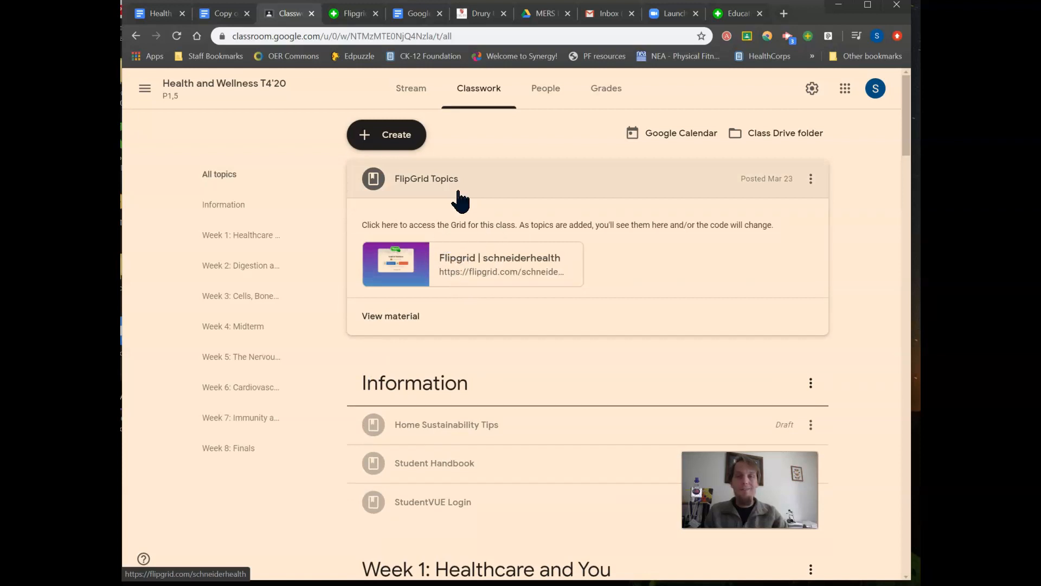
pyautogui.moveTo(470, 187)
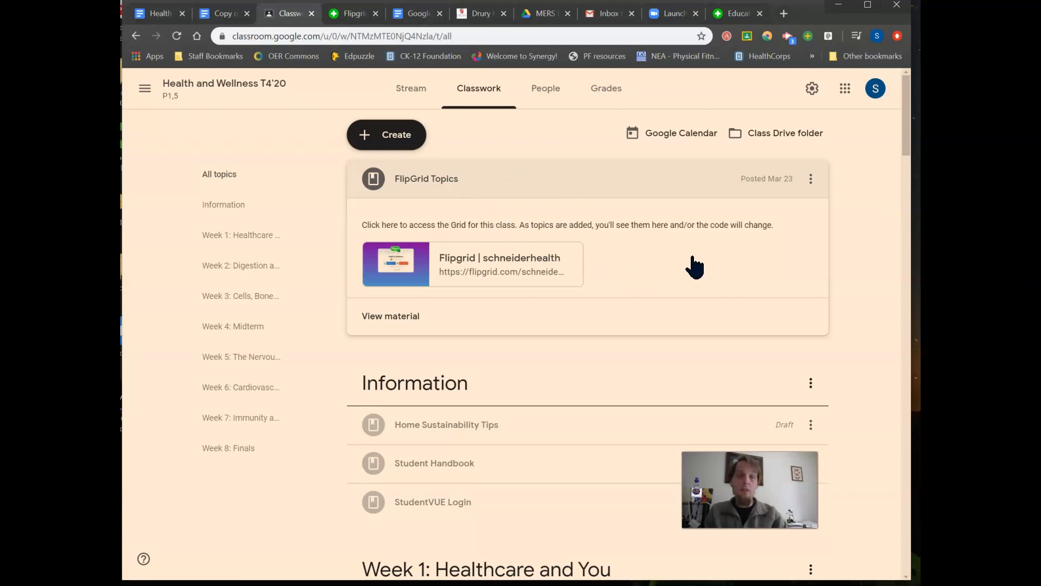
pyautogui.moveTo(493, 238)
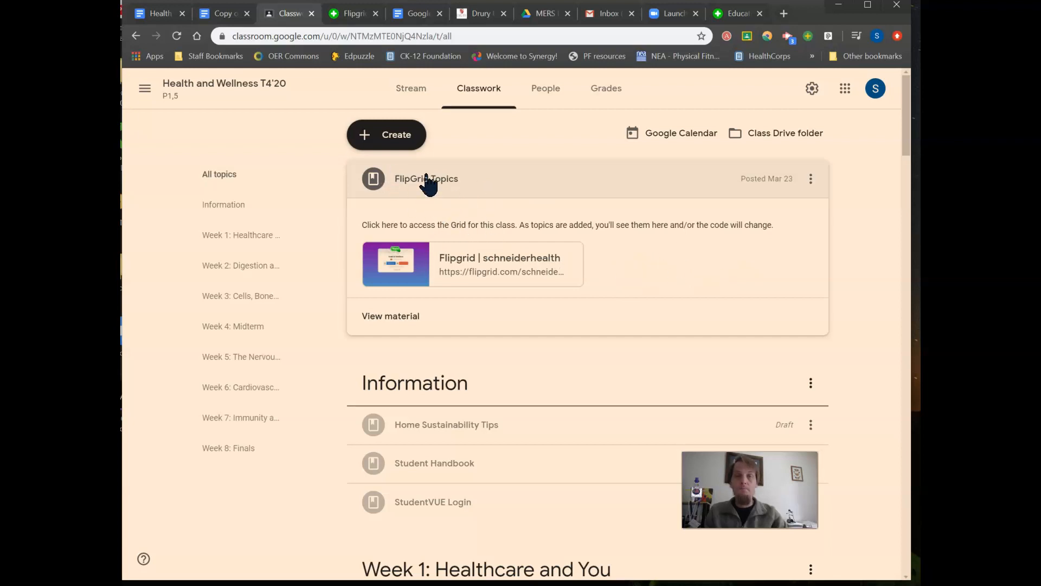
pyautogui.click(426, 179)
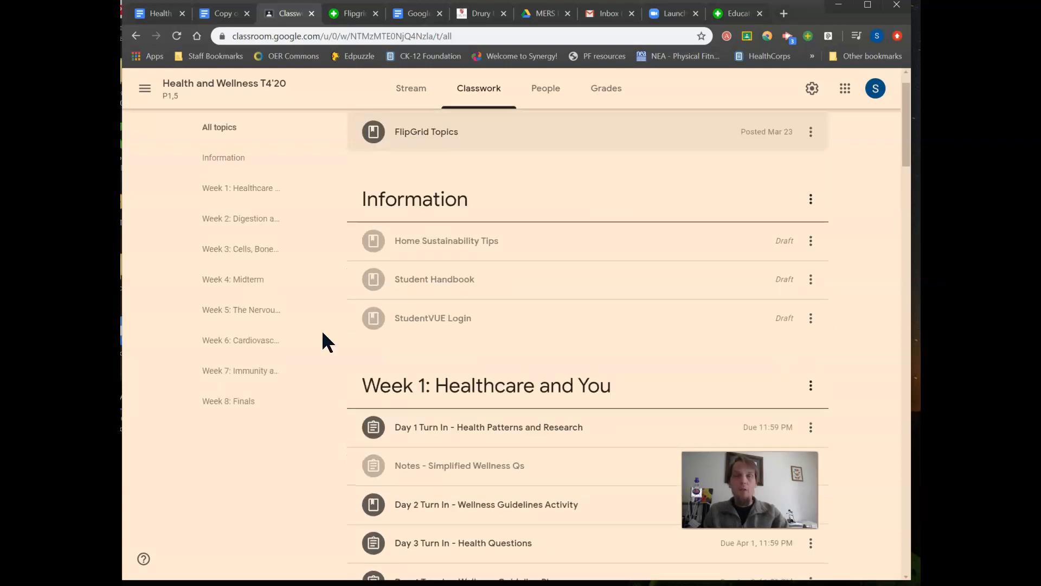
# - Scroll the classwork list down to Week 1: Healthcare and You and its Day 1–4 assignments
pyautogui.scroll(-3)
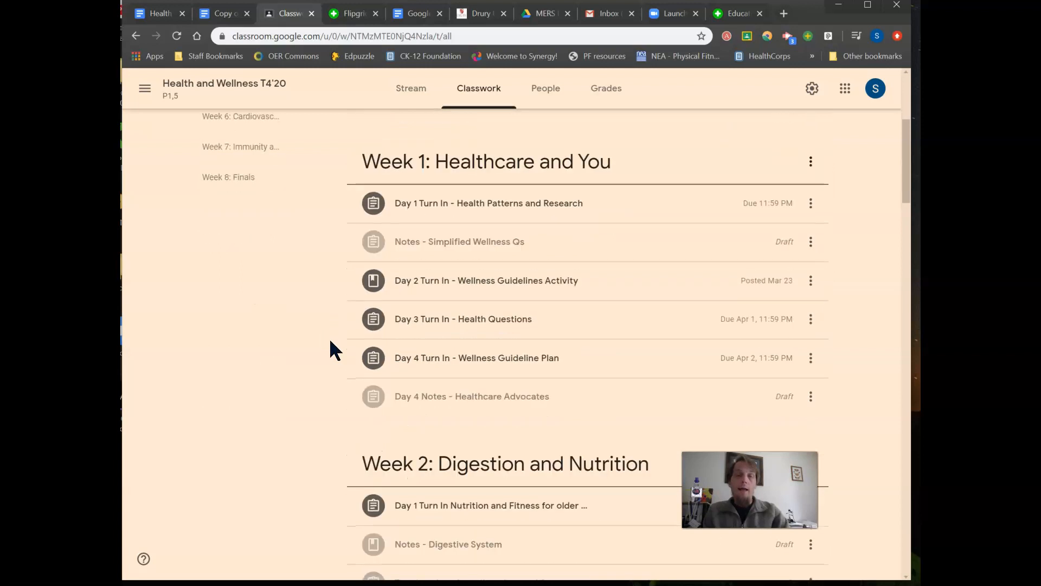
pyautogui.moveTo(467, 299)
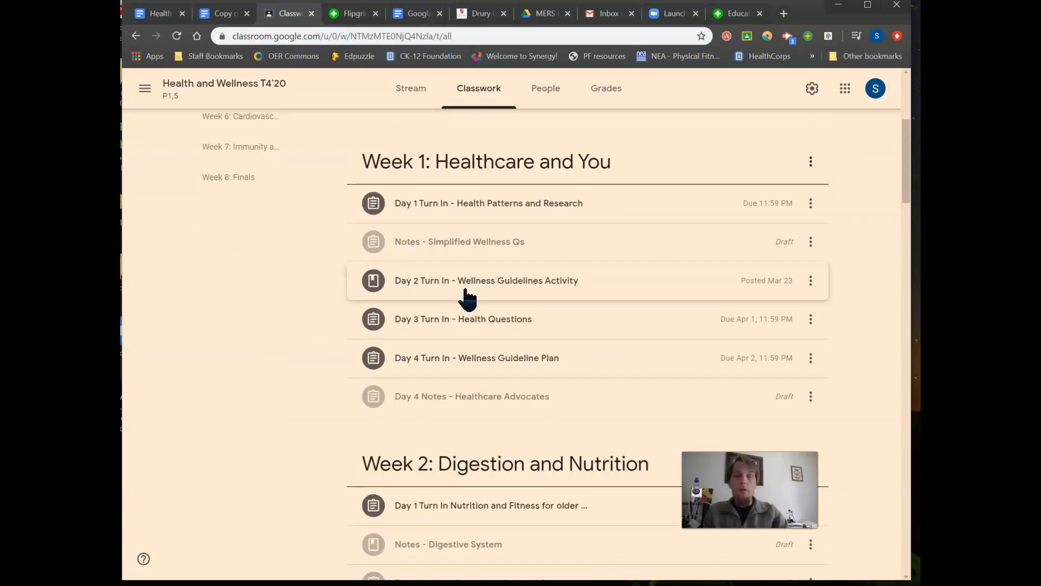
pyautogui.moveTo(464, 358)
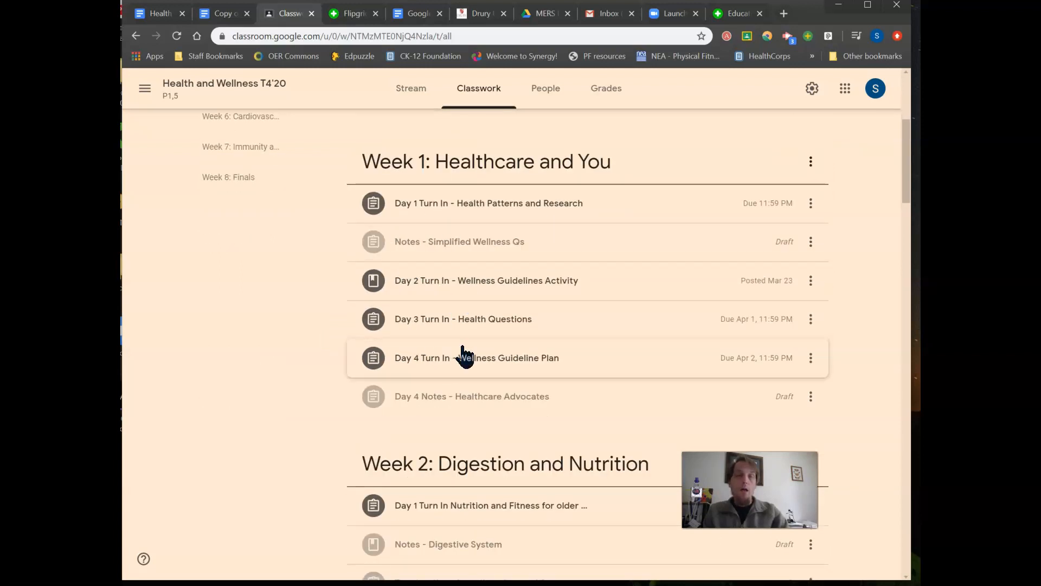
pyautogui.moveTo(568, 299)
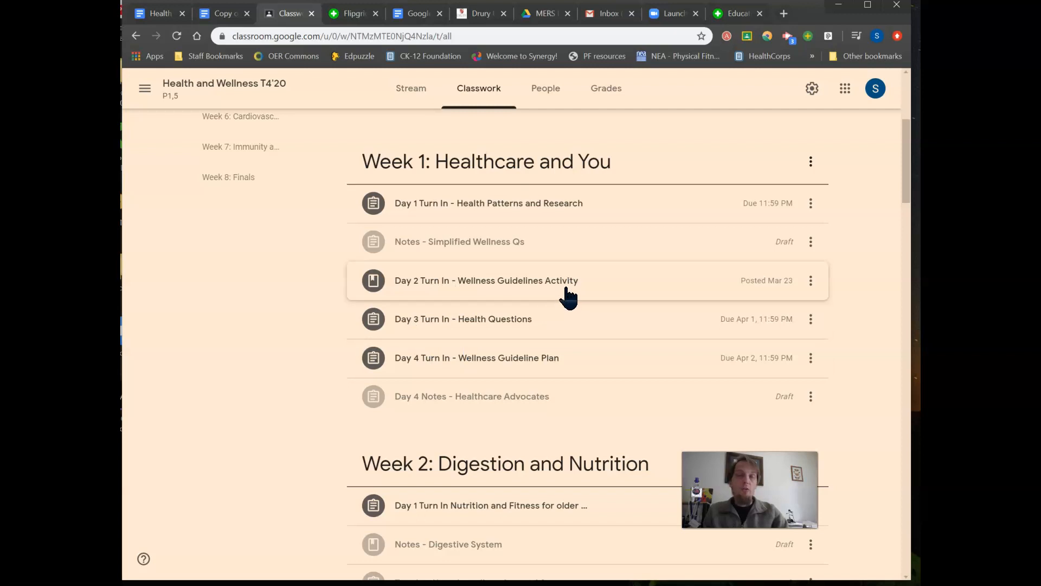
pyautogui.moveTo(564, 319)
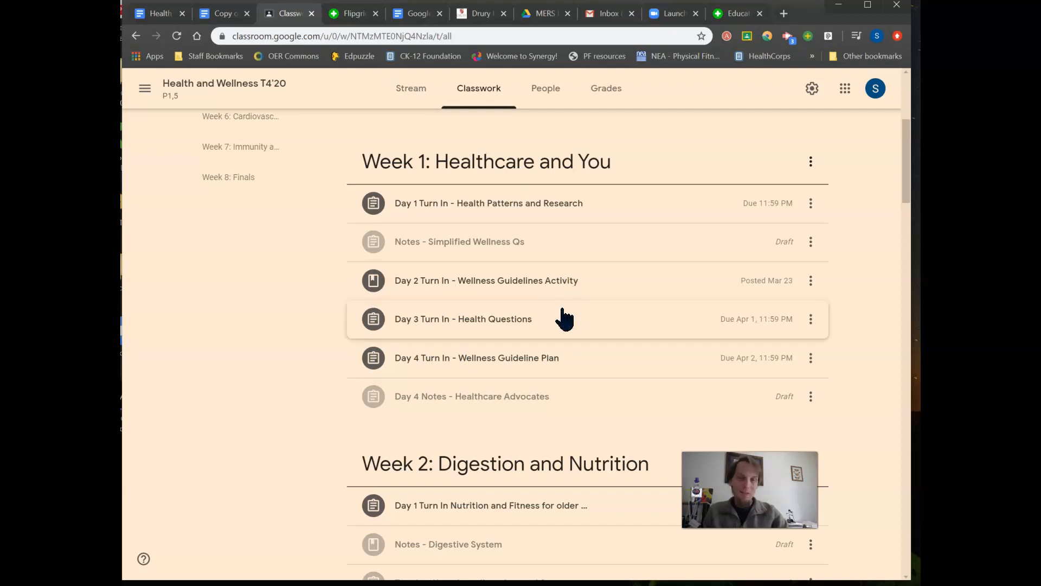
pyautogui.moveTo(500, 299)
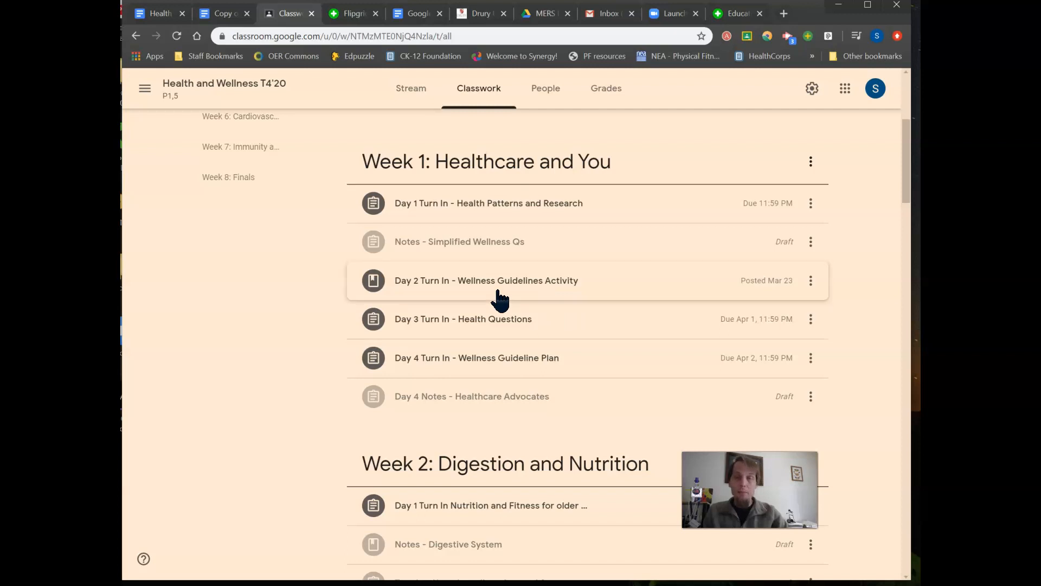
pyautogui.moveTo(458, 295)
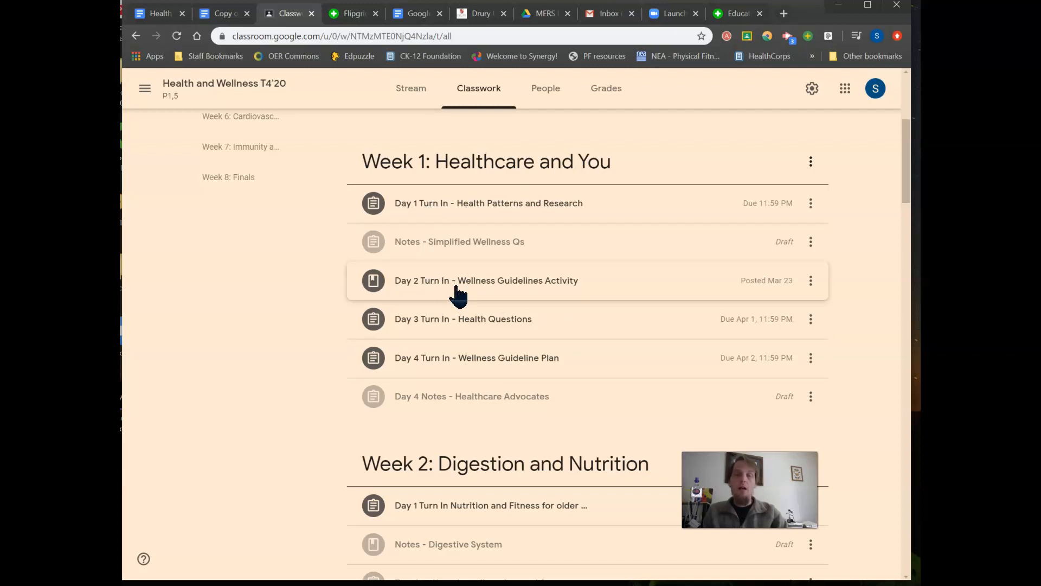
pyautogui.moveTo(405, 220)
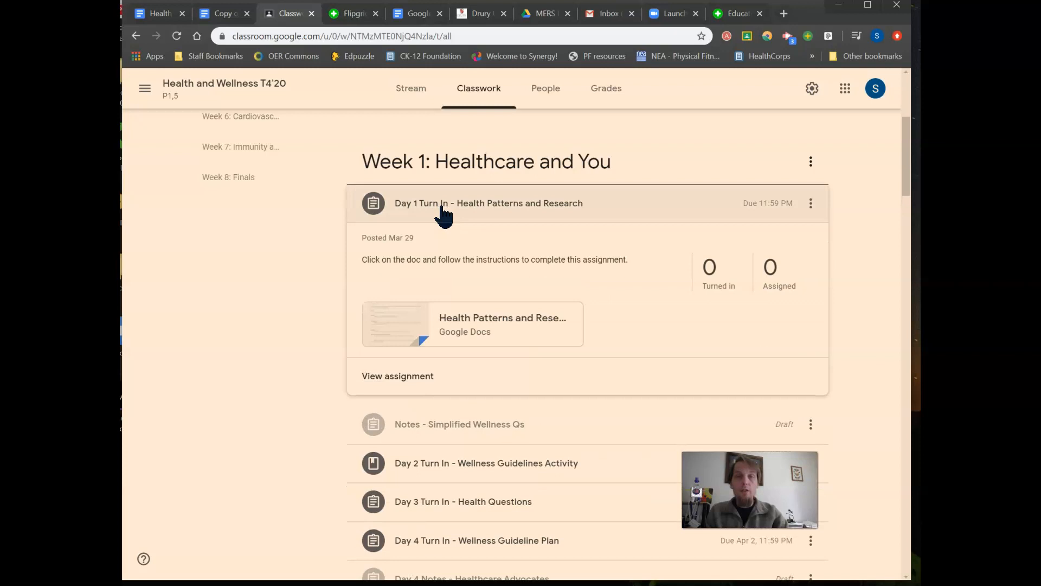
pyautogui.moveTo(386, 285)
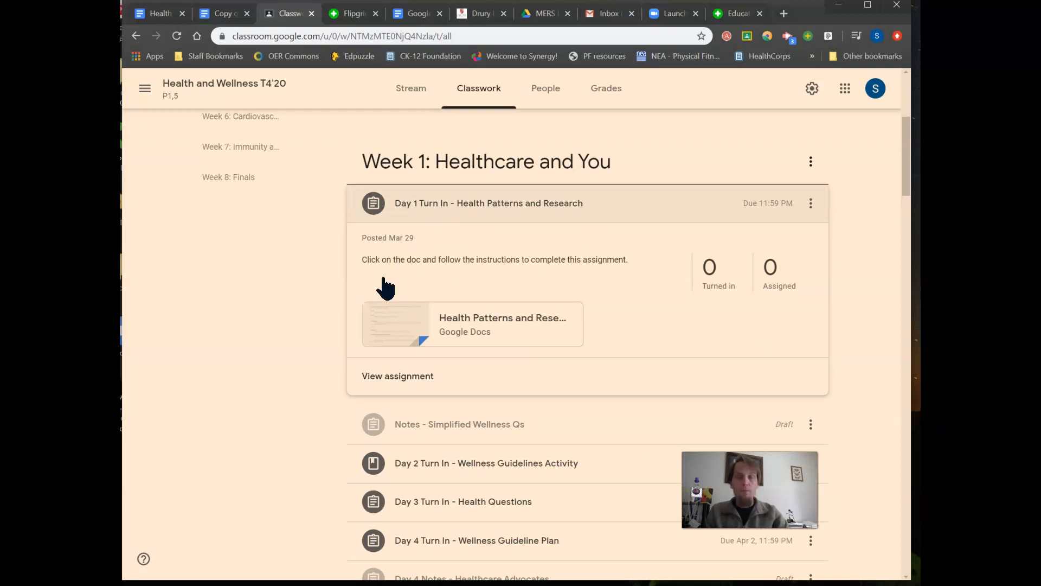
pyautogui.moveTo(504, 292)
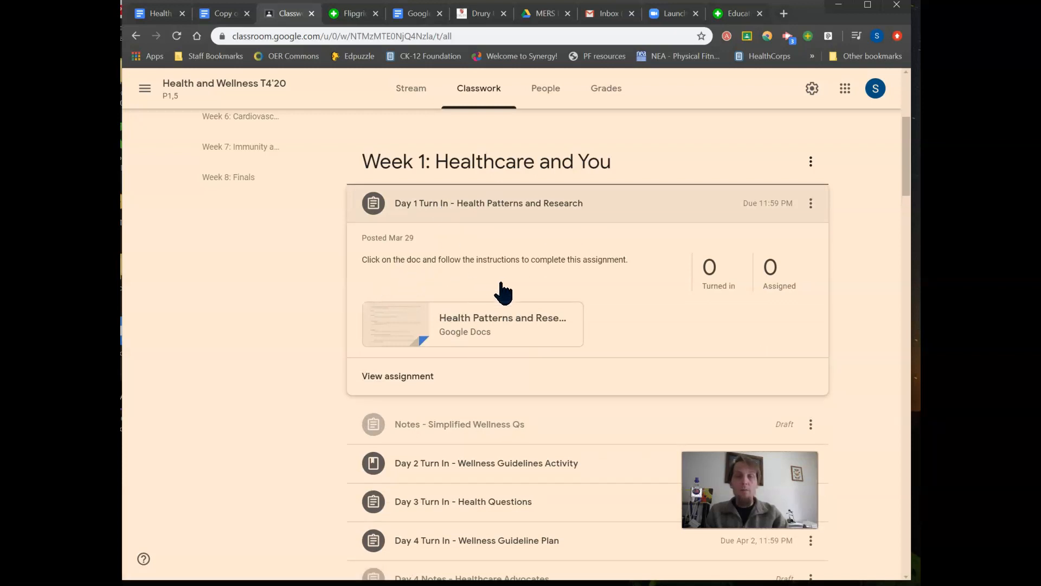
pyautogui.moveTo(469, 320)
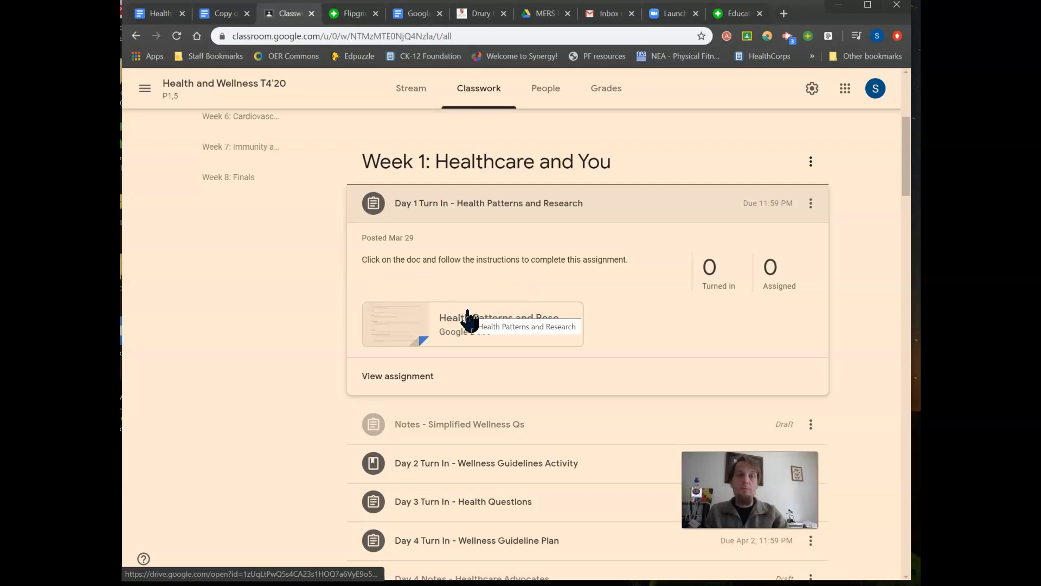
# - Open the attached Health Patterns and Research worksheet in Google Docs
pyautogui.click(471, 324)
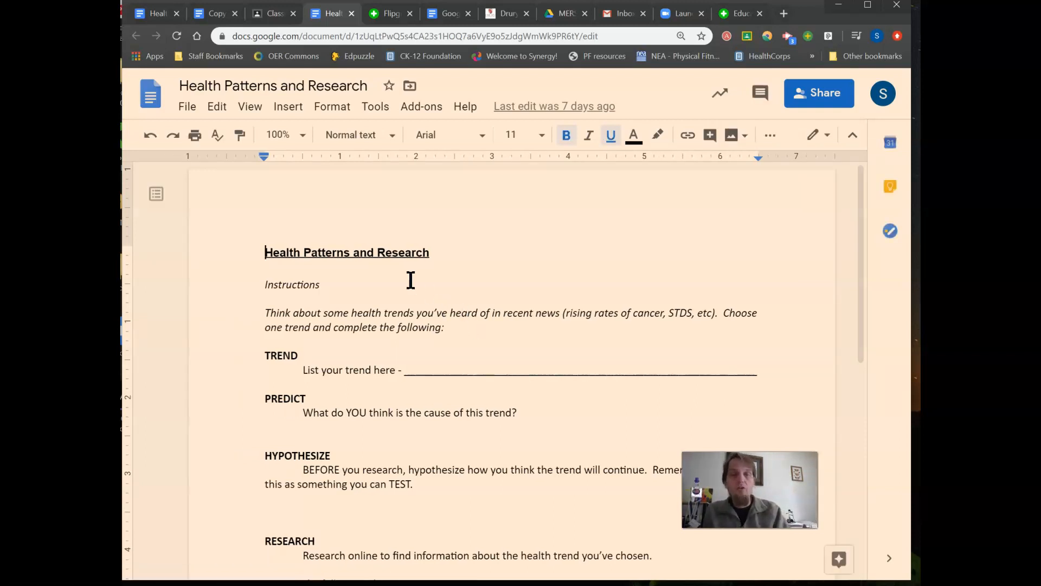
pyautogui.moveTo(368, 340)
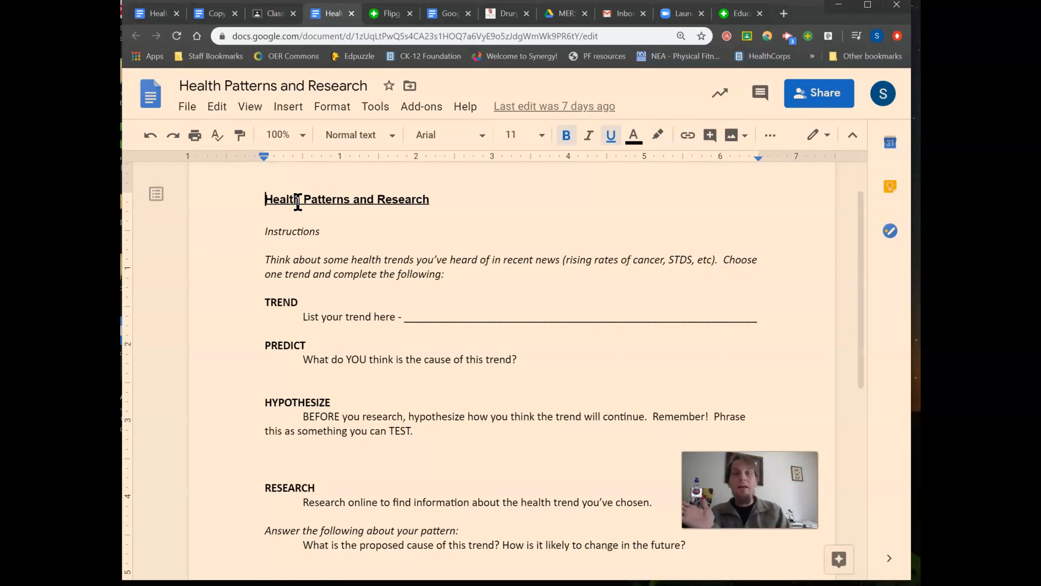
pyautogui.scroll(-3)
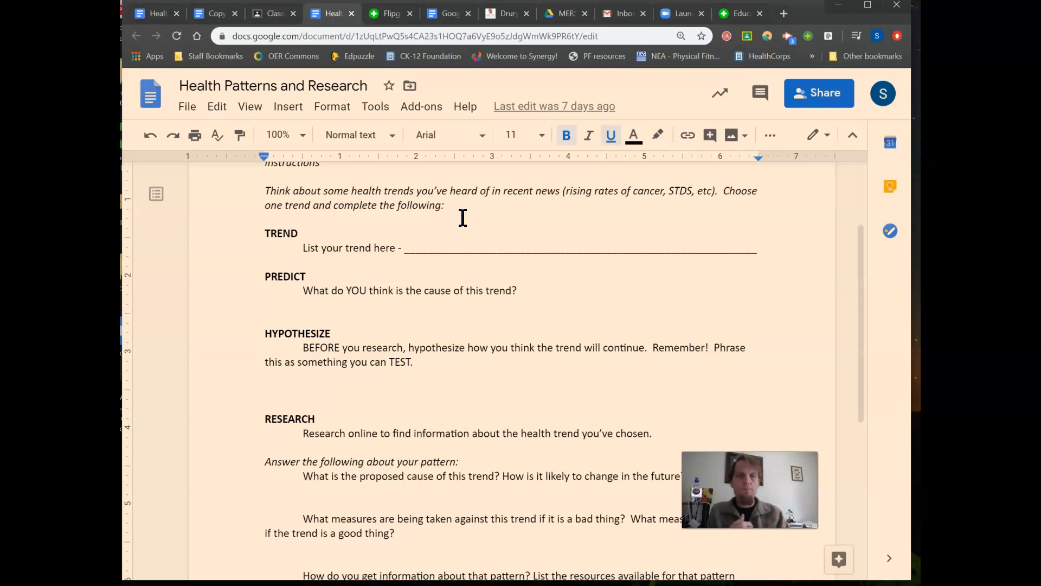
pyautogui.moveTo(639, 223)
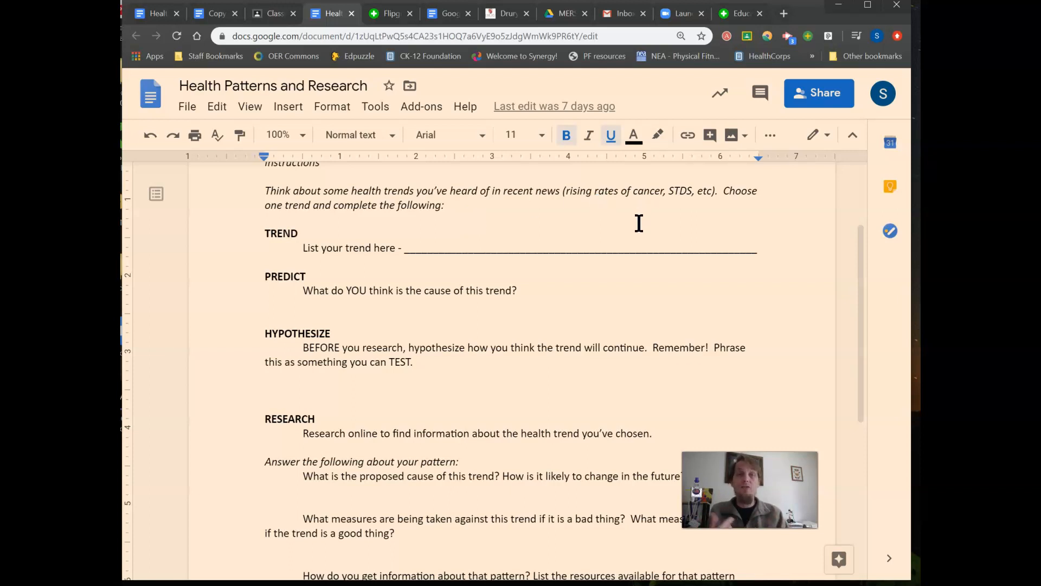
pyautogui.moveTo(678, 215)
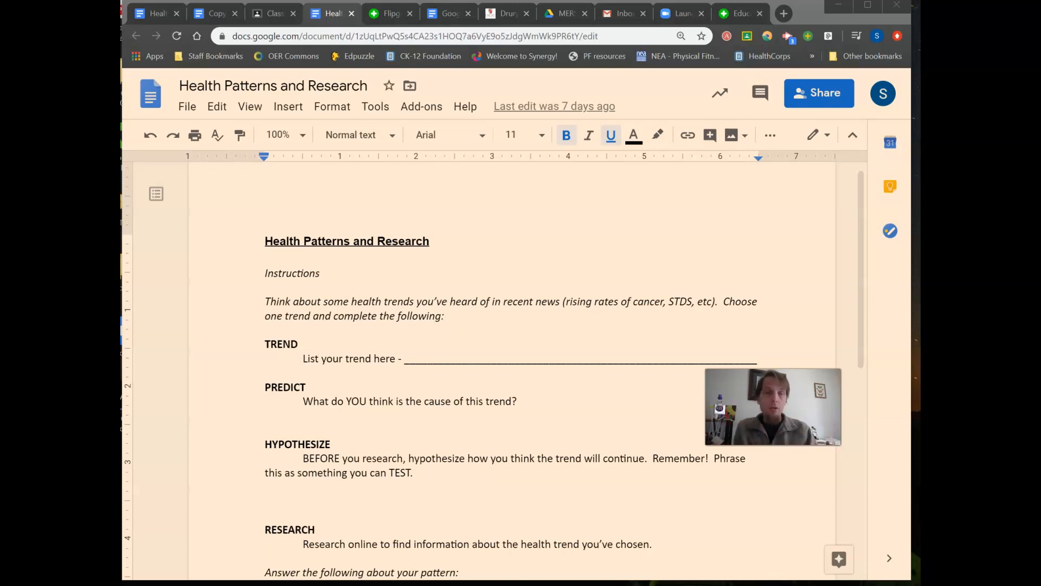
pyautogui.moveTo(551, 477)
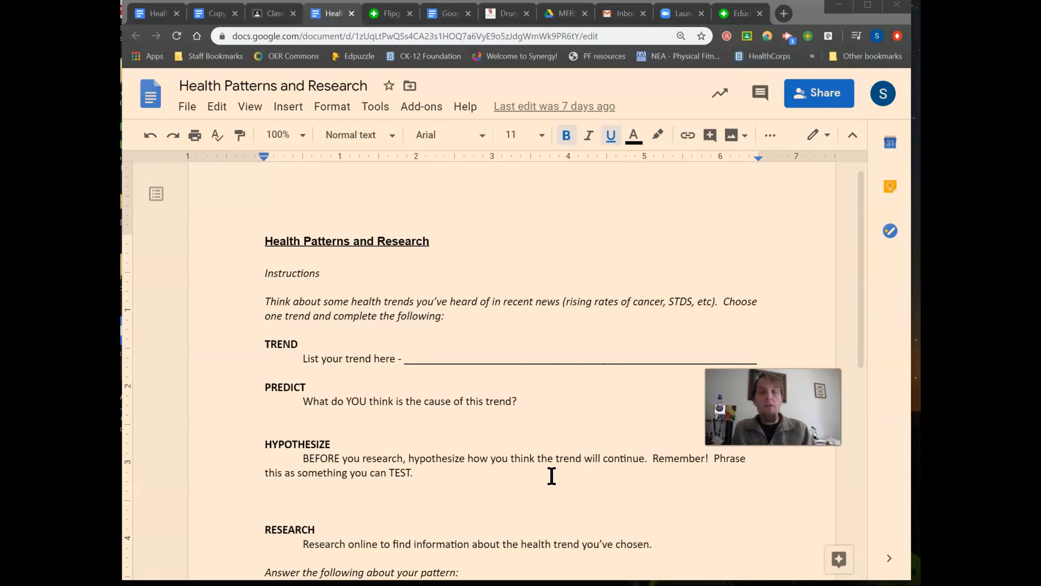
# - Review the worksheet's Trend, Predict, Hypothesize and Research sections, then show its File menu
pyautogui.scroll(-3)
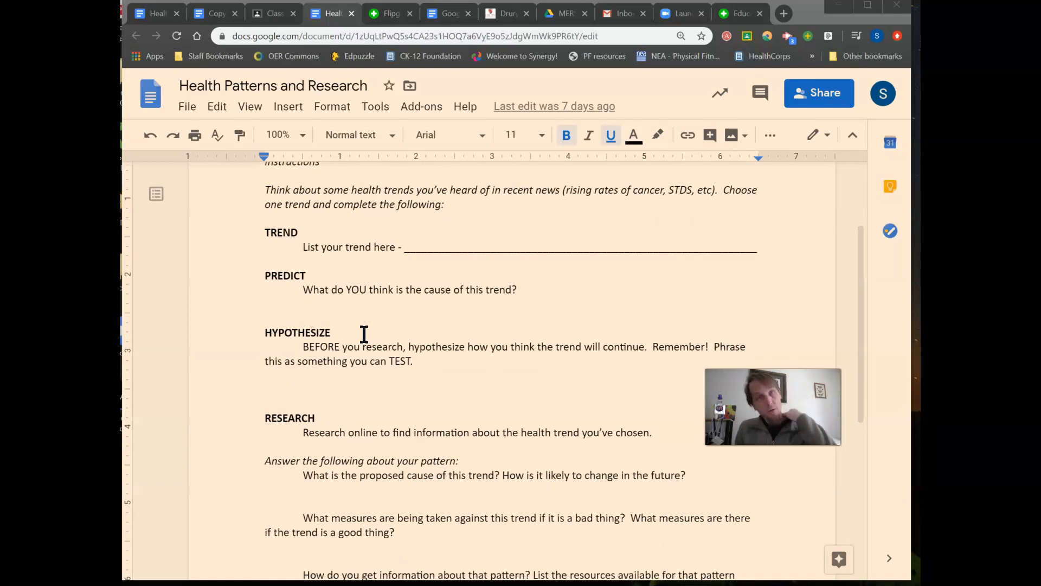
pyautogui.moveTo(324, 276)
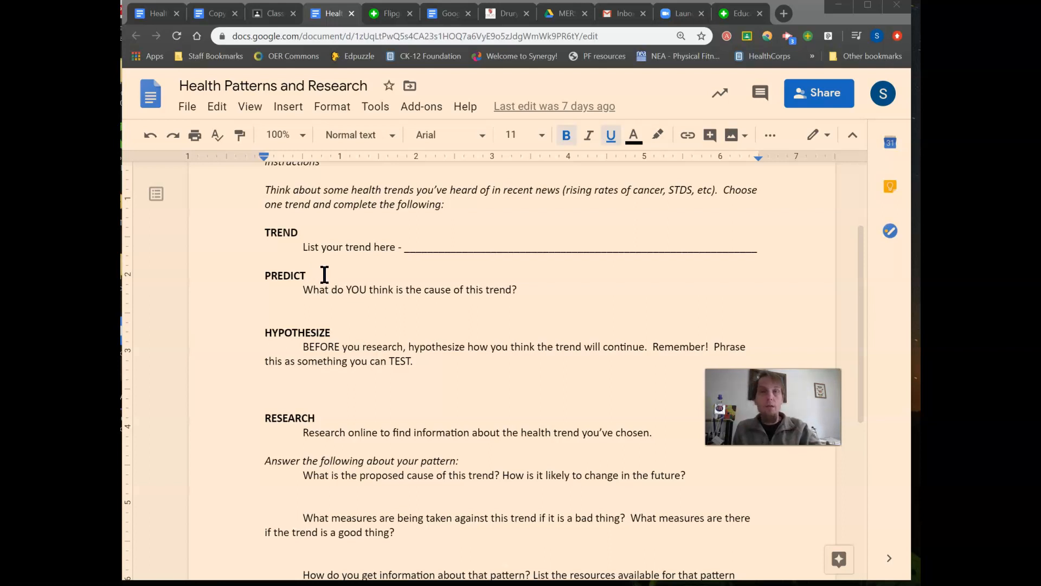
pyautogui.moveTo(351, 248)
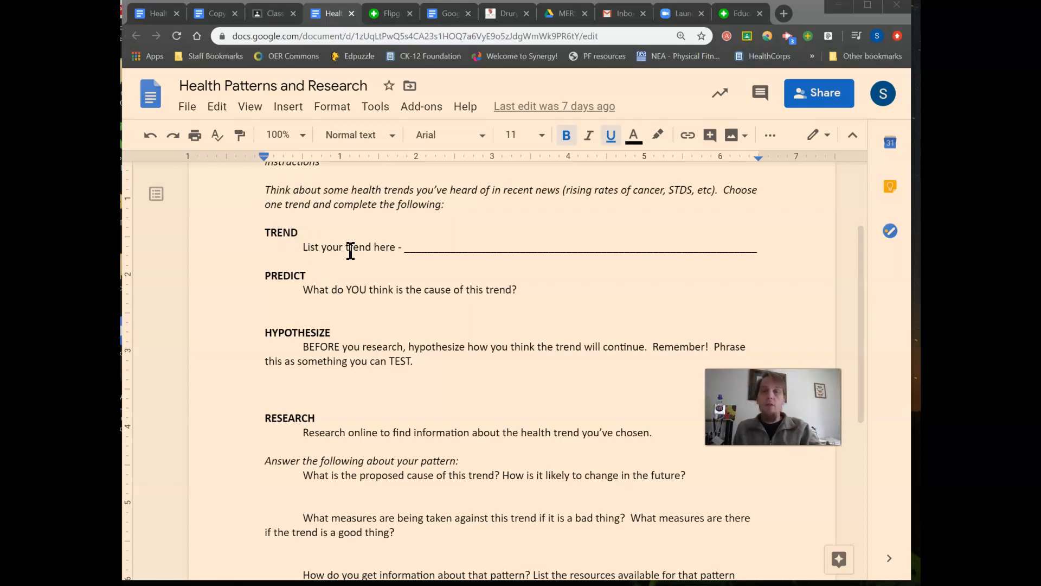
pyautogui.moveTo(697, 240)
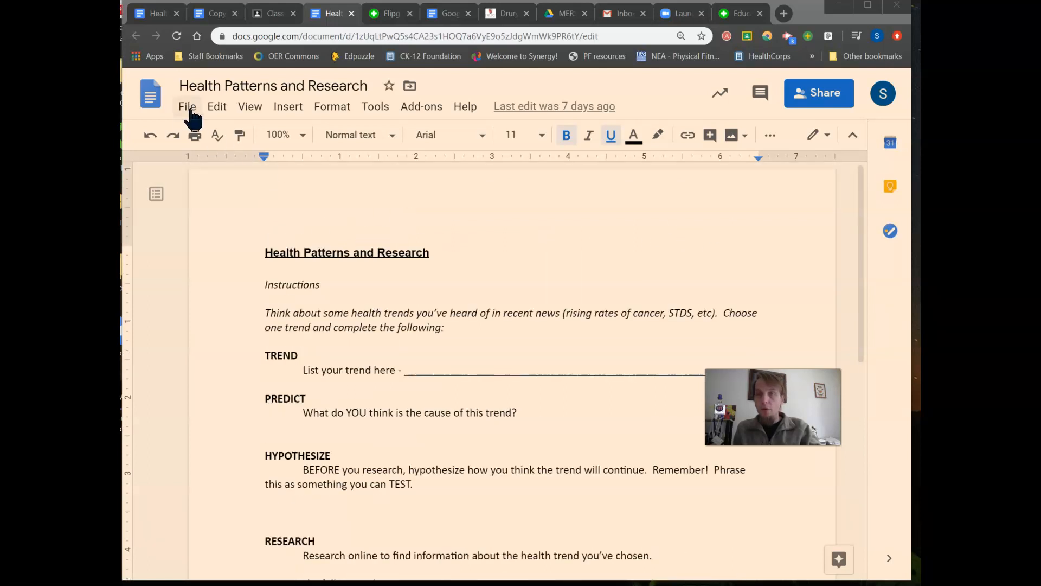
pyautogui.click(187, 107)
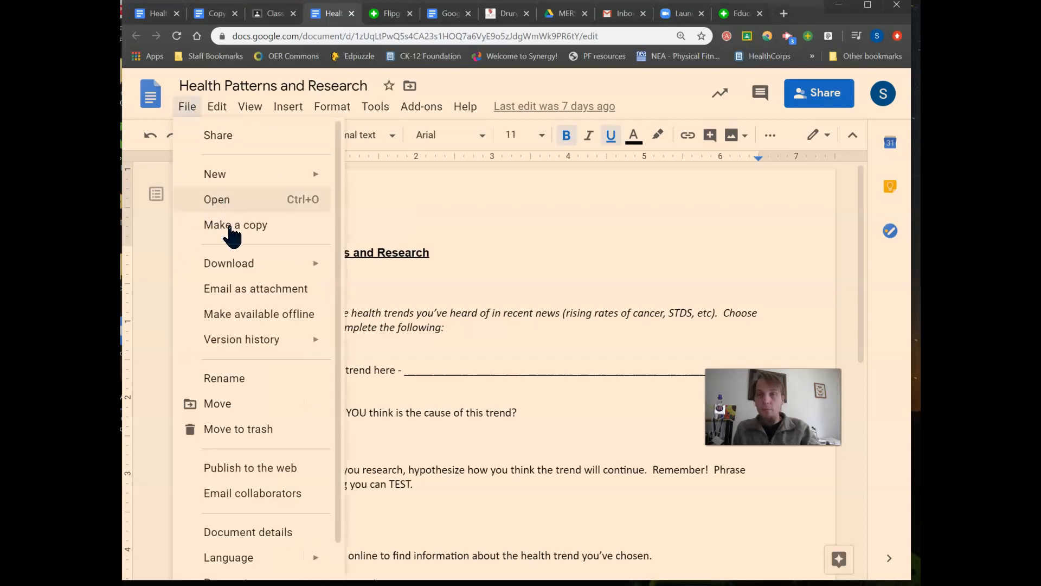
pyautogui.moveTo(453, 229)
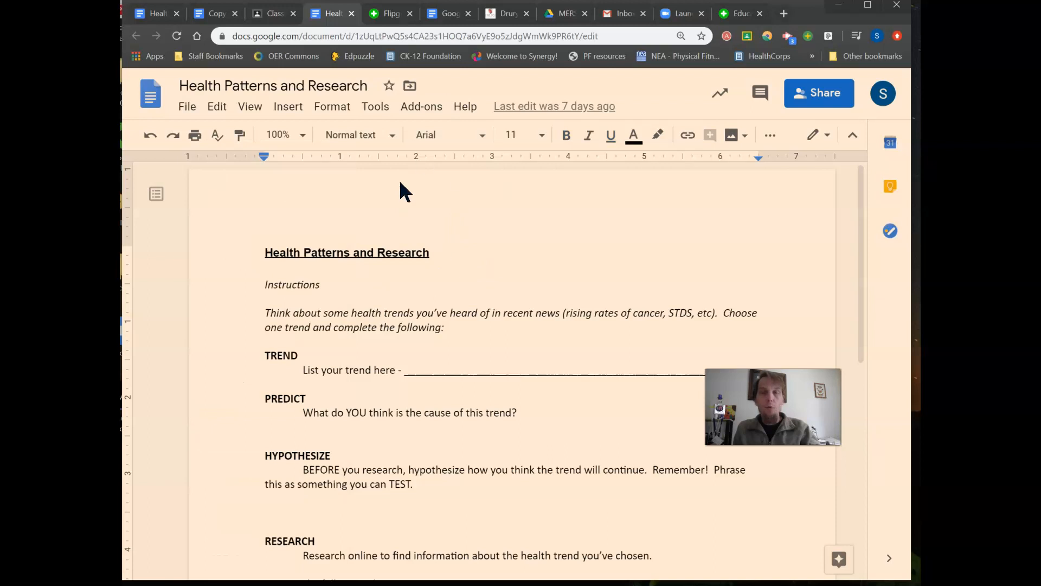
pyautogui.moveTo(425, 412)
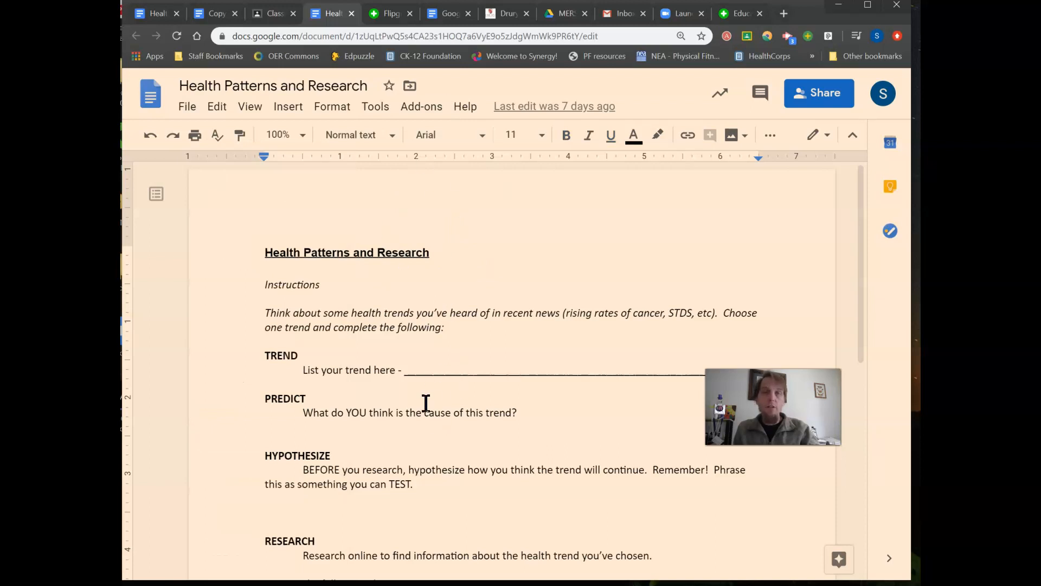
pyautogui.moveTo(221, 230)
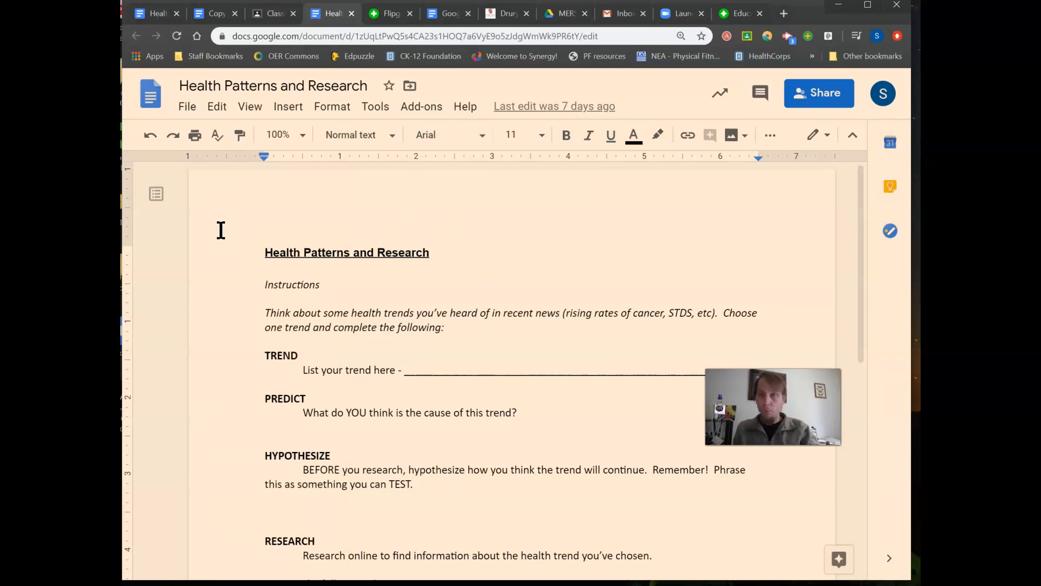
pyautogui.moveTo(370, 89)
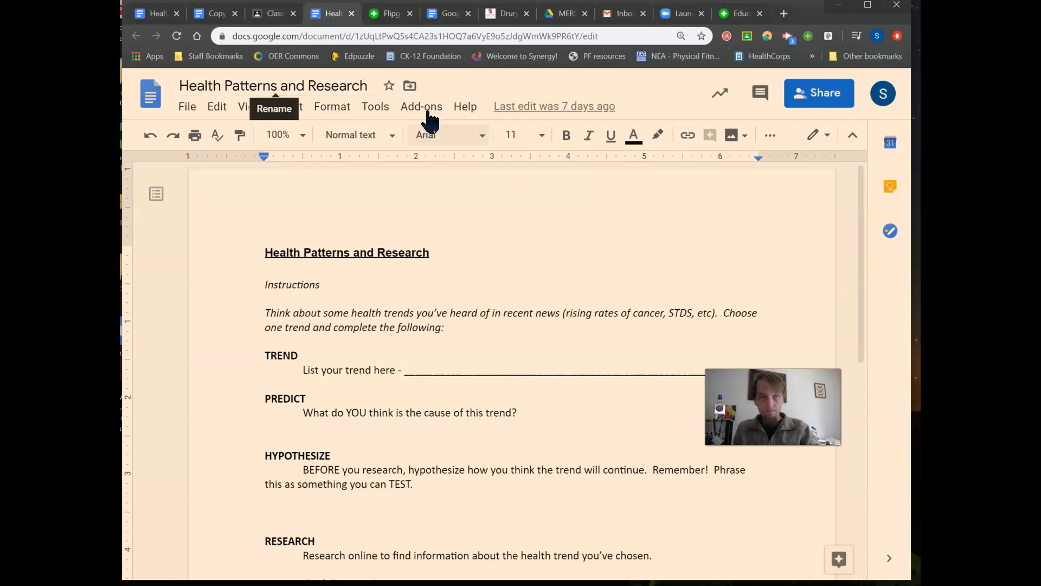
pyautogui.moveTo(817, 109)
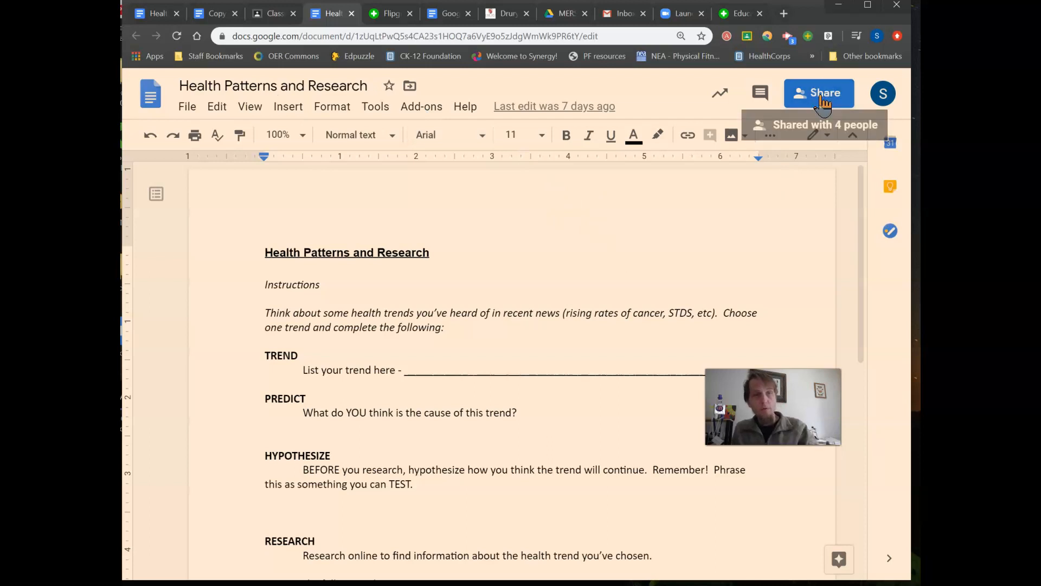
pyautogui.moveTo(811, 119)
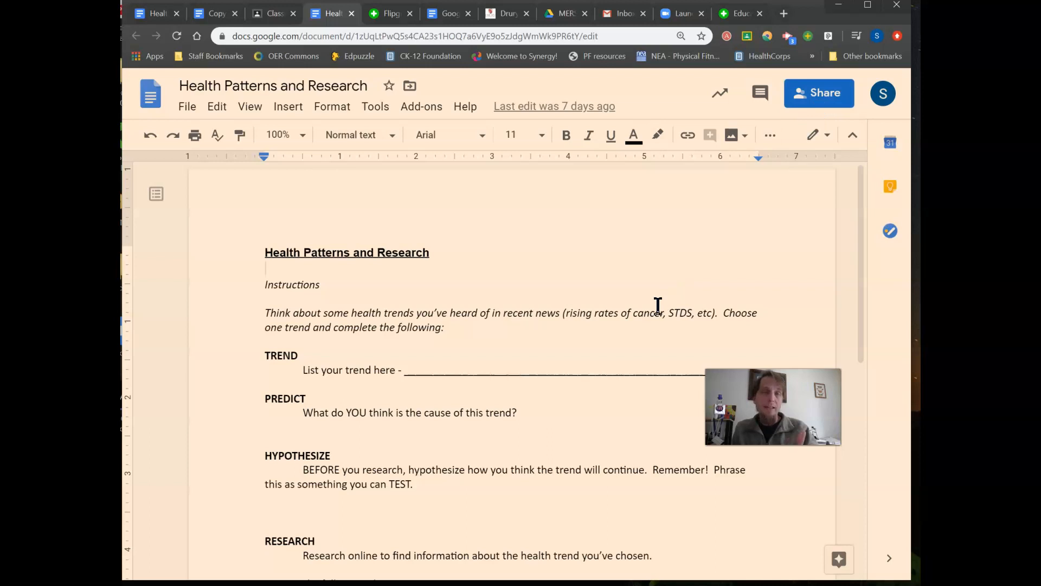
pyautogui.moveTo(481, 243)
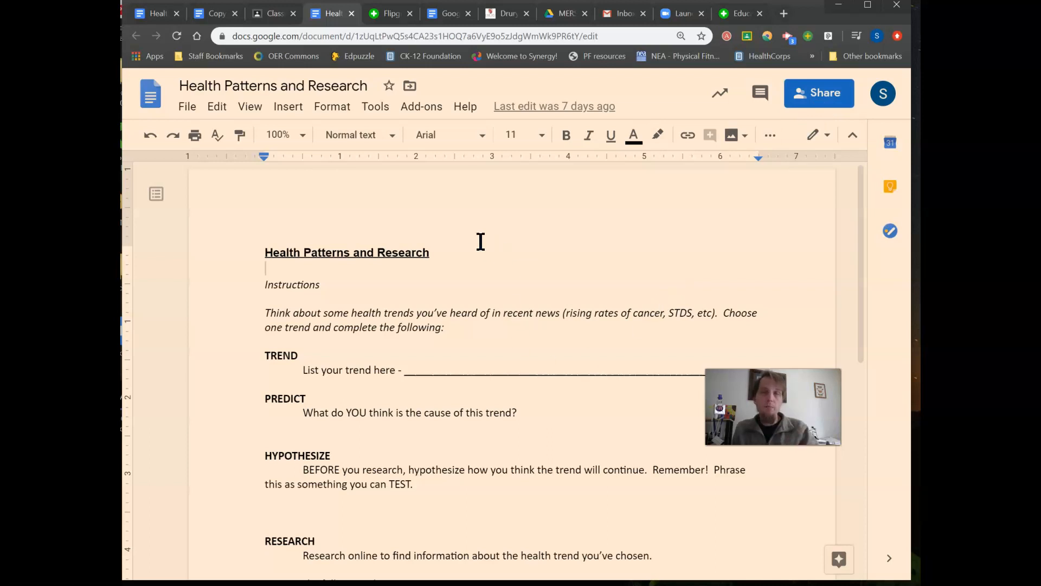
pyautogui.moveTo(347, 200)
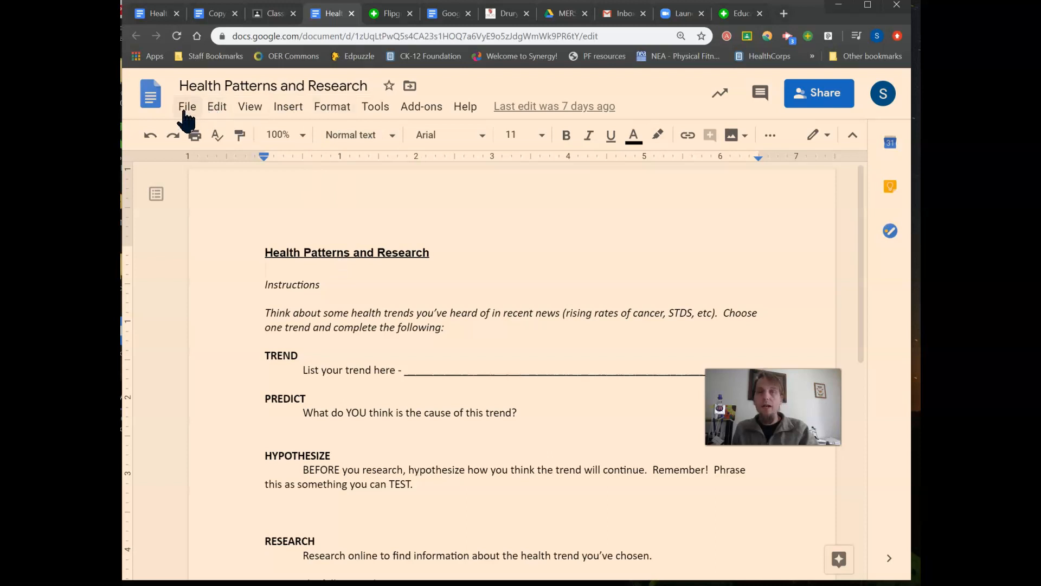
# - Dismiss the File menu and continue viewing the worksheet without making a copy
pyautogui.click(186, 106)
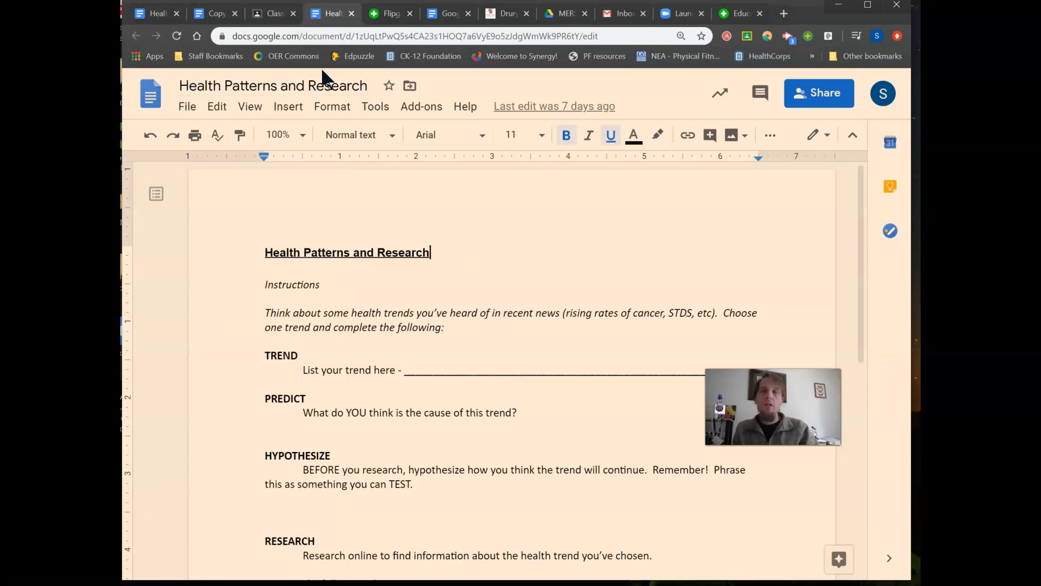
pyautogui.moveTo(380, 99)
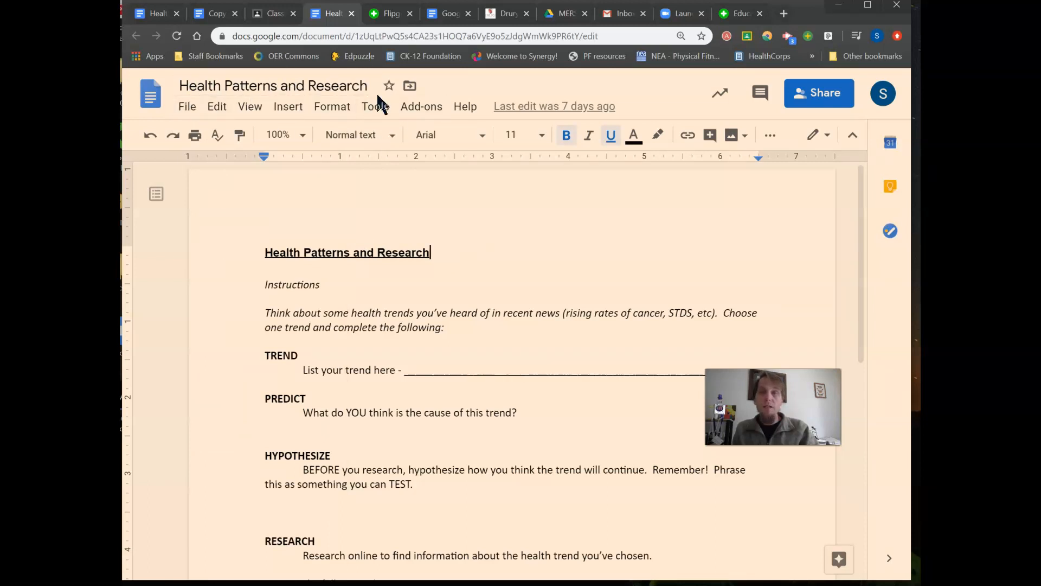
pyautogui.moveTo(368, 88)
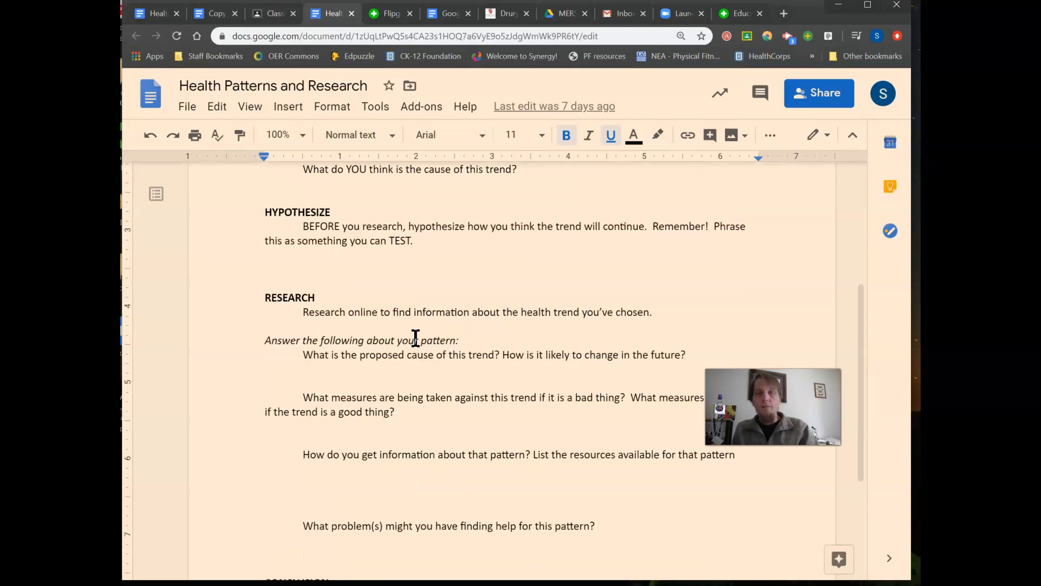
pyautogui.scroll(-3)
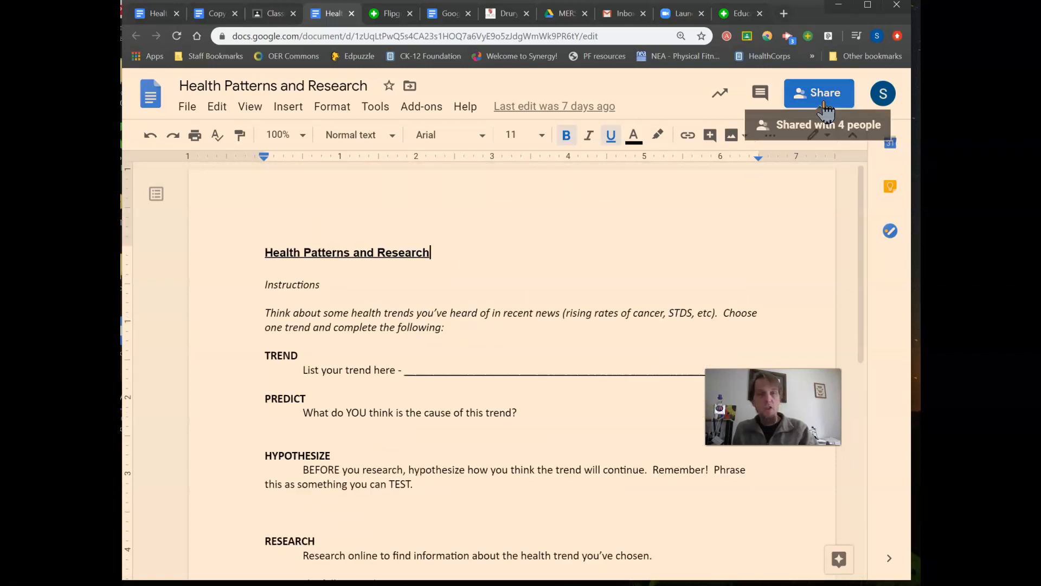
pyautogui.scroll(-3)
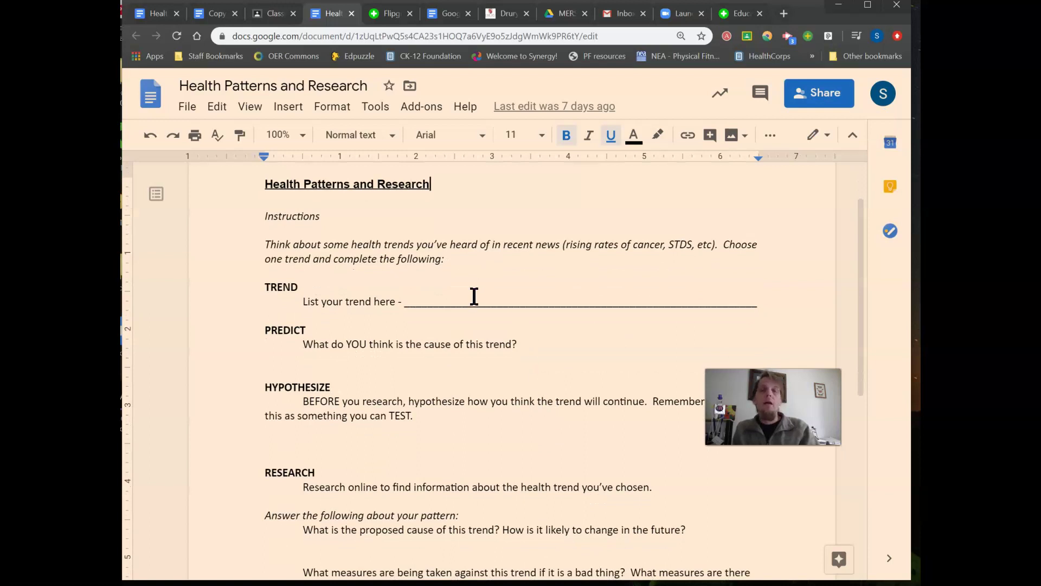
pyautogui.moveTo(309, 351)
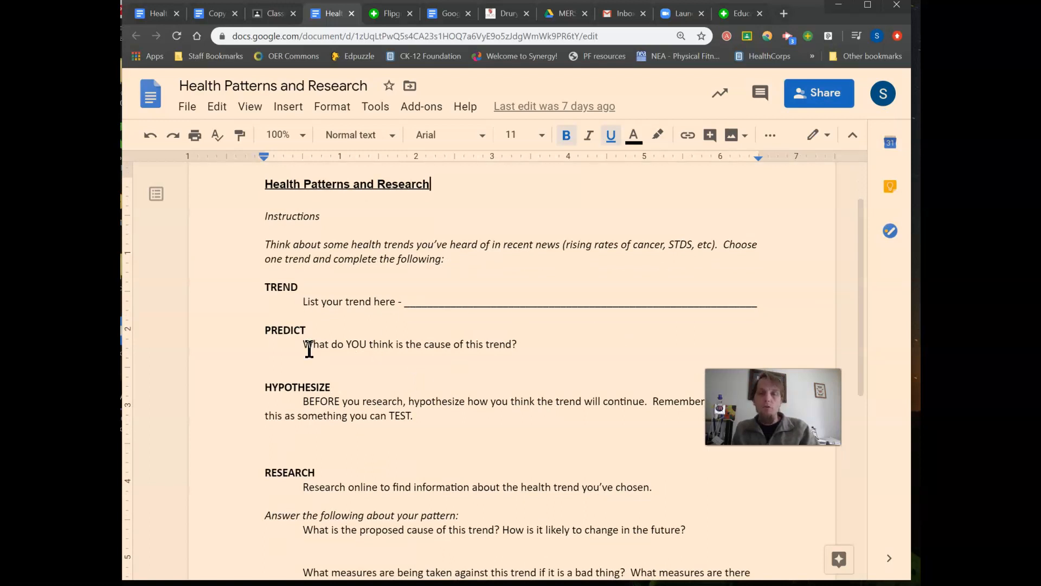
pyautogui.moveTo(587, 286)
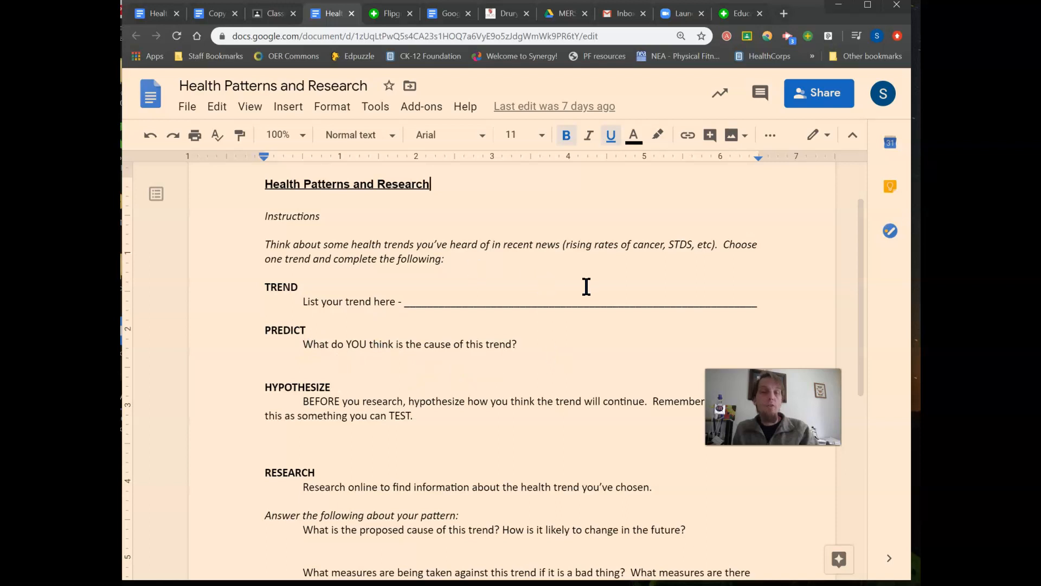
pyautogui.moveTo(536, 374)
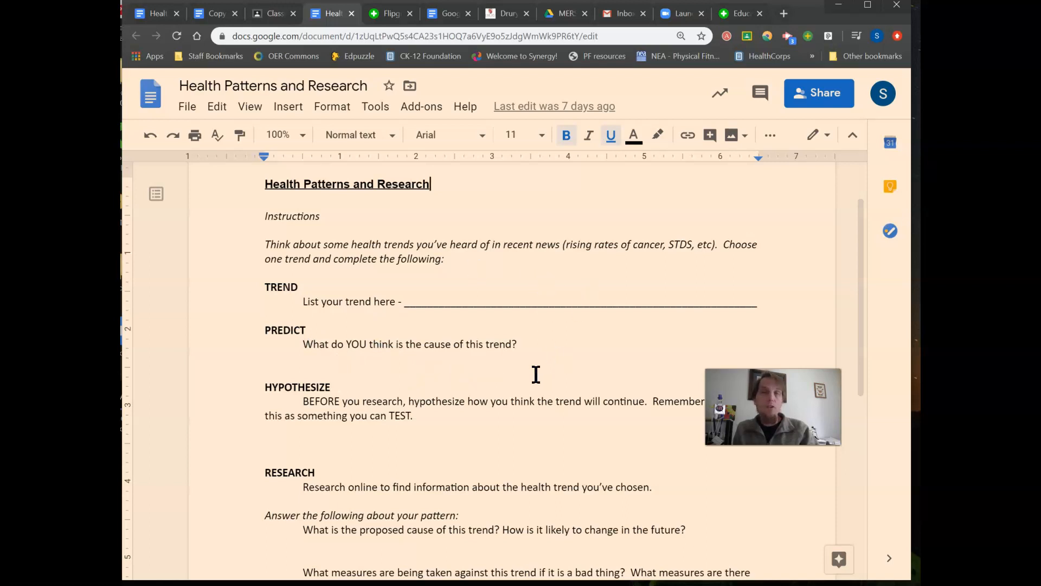
pyautogui.scroll(-3)
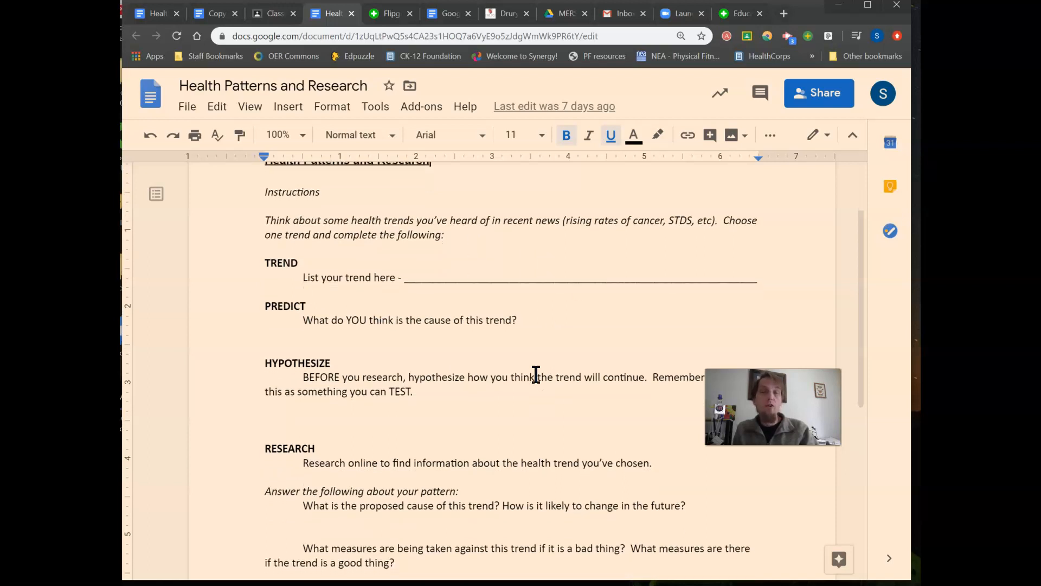
pyautogui.scroll(-3)
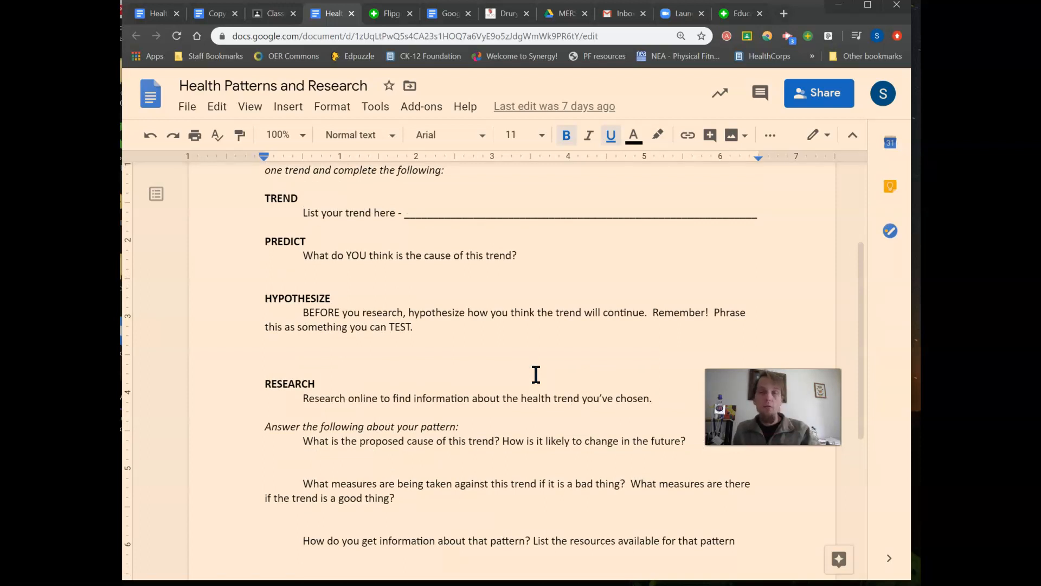
pyautogui.scroll(-3)
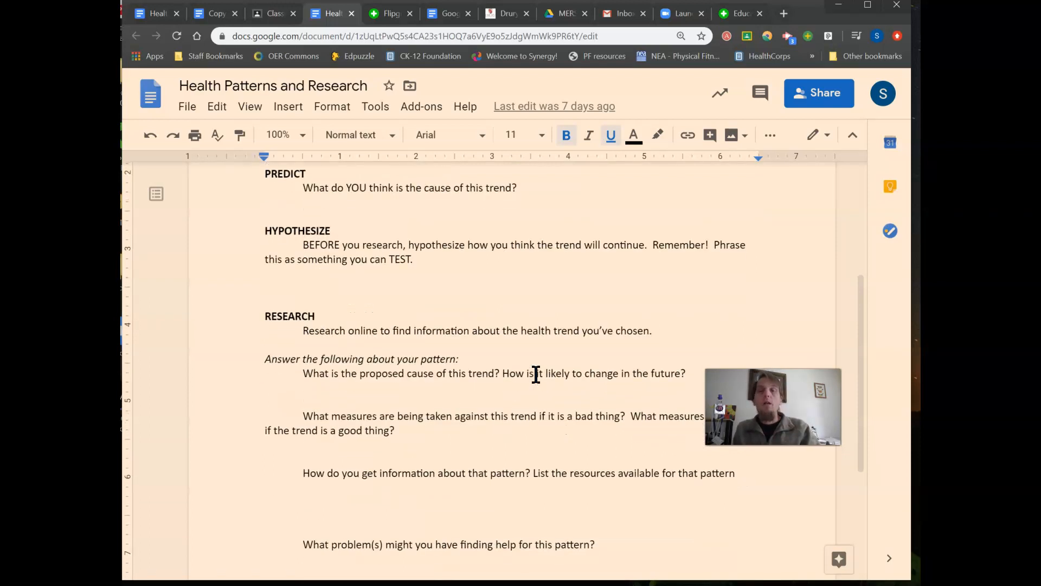
pyautogui.moveTo(488, 251)
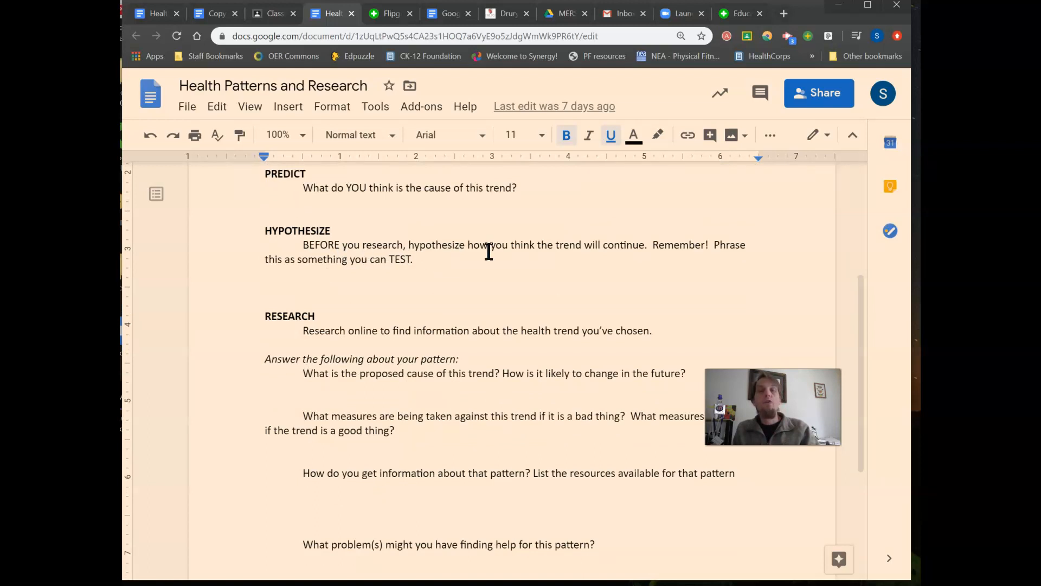
pyautogui.moveTo(620, 278)
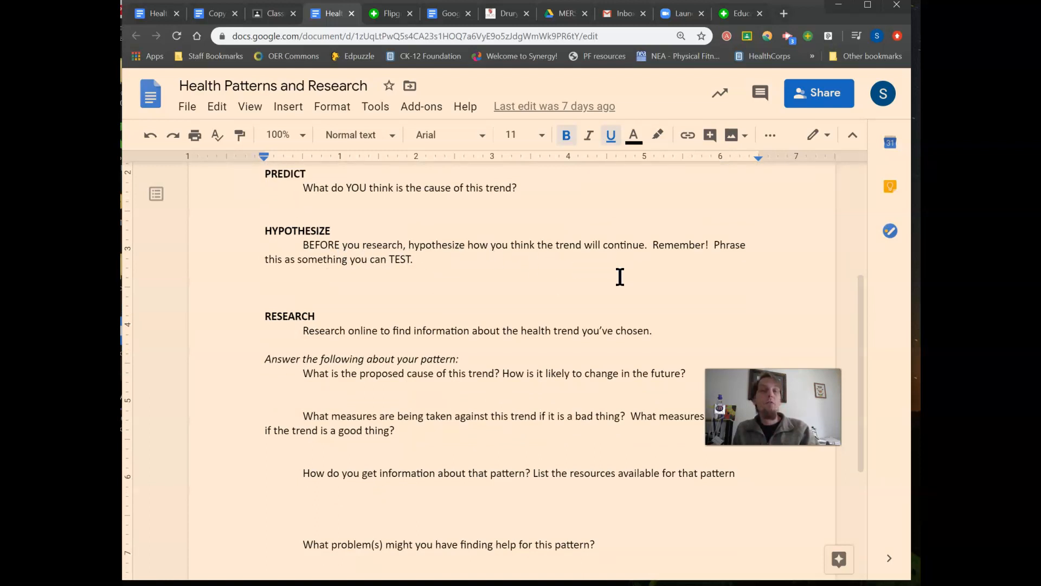
pyautogui.moveTo(599, 288)
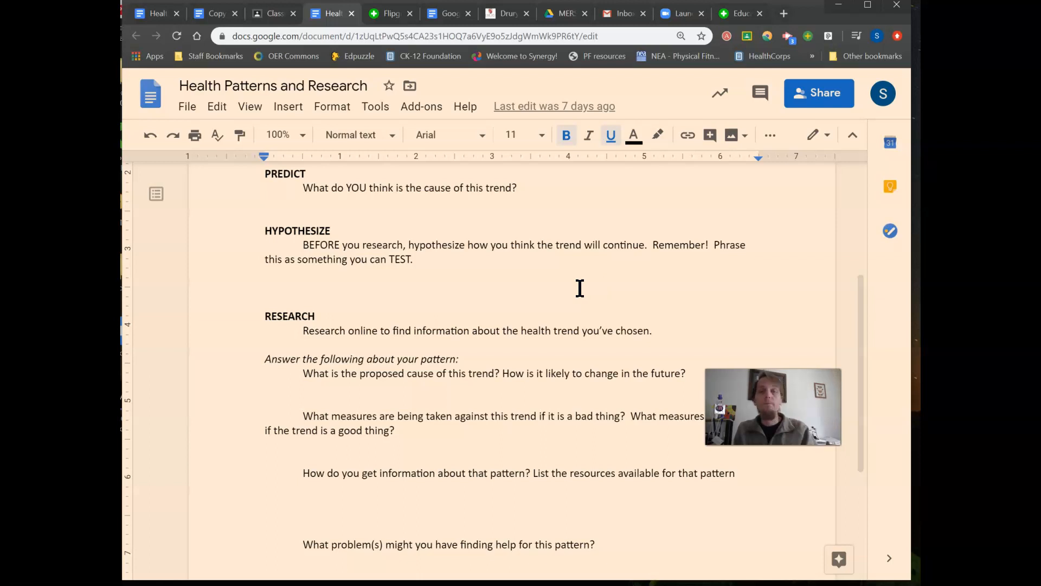
pyautogui.scroll(-3)
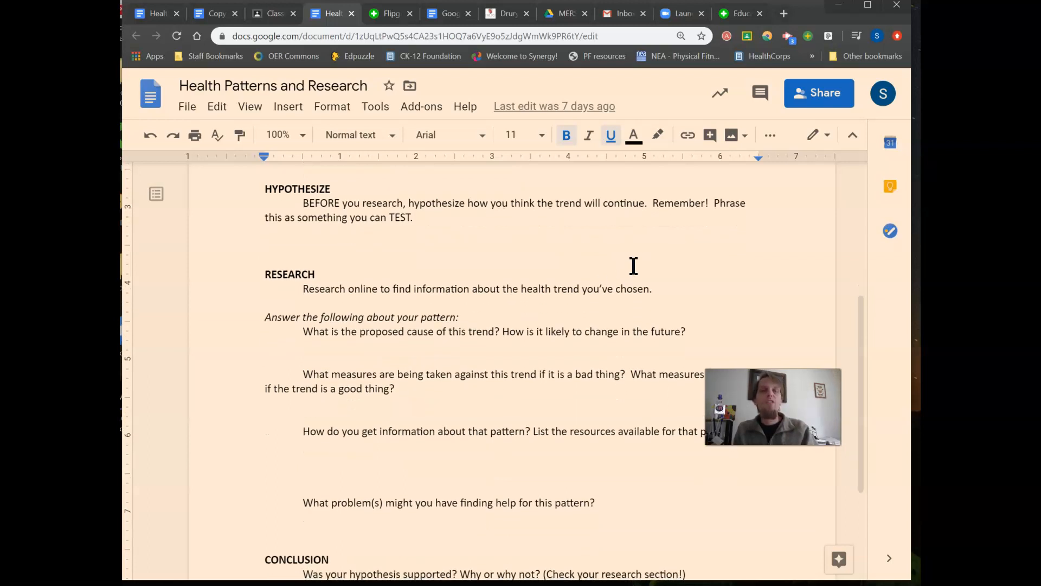
pyautogui.moveTo(437, 245)
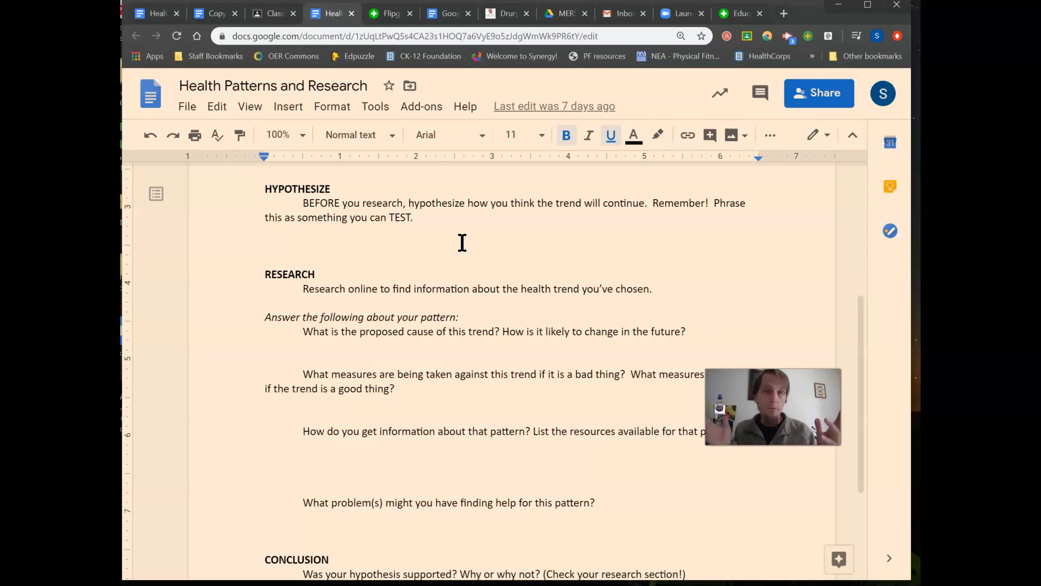
pyautogui.moveTo(517, 221)
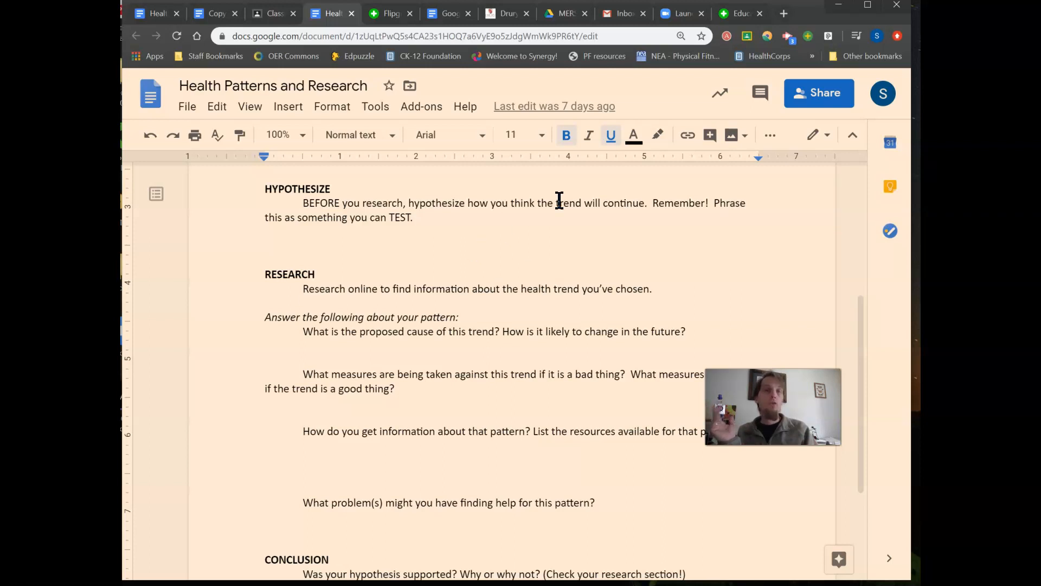
pyautogui.moveTo(599, 238)
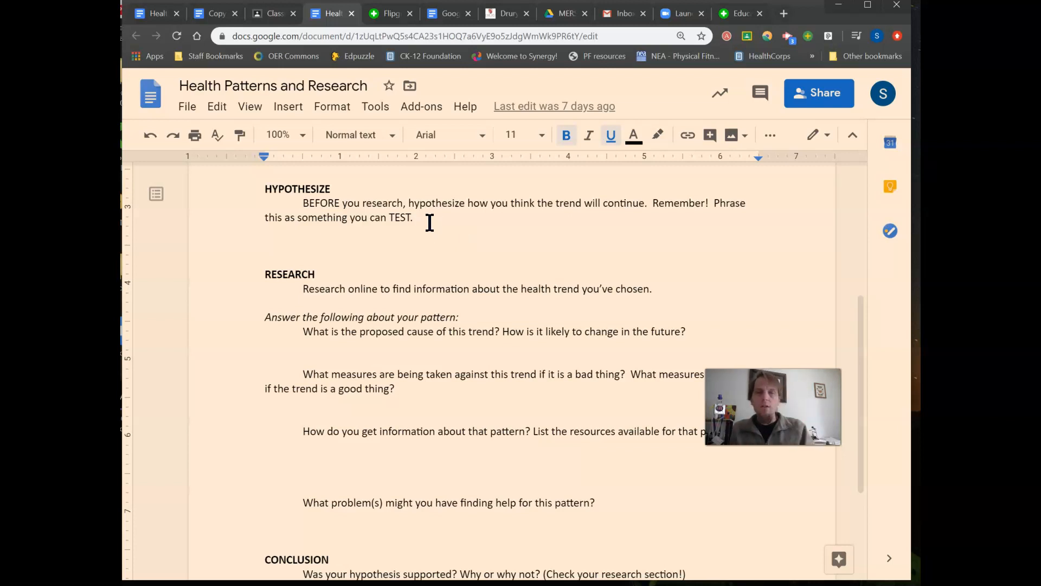
pyautogui.scroll(-3)
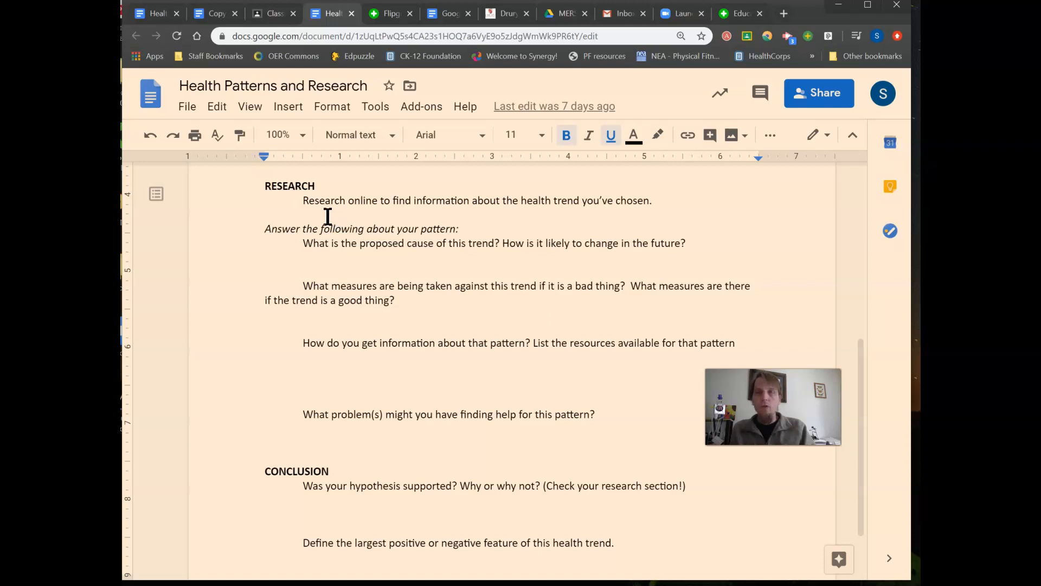
pyautogui.moveTo(565, 216)
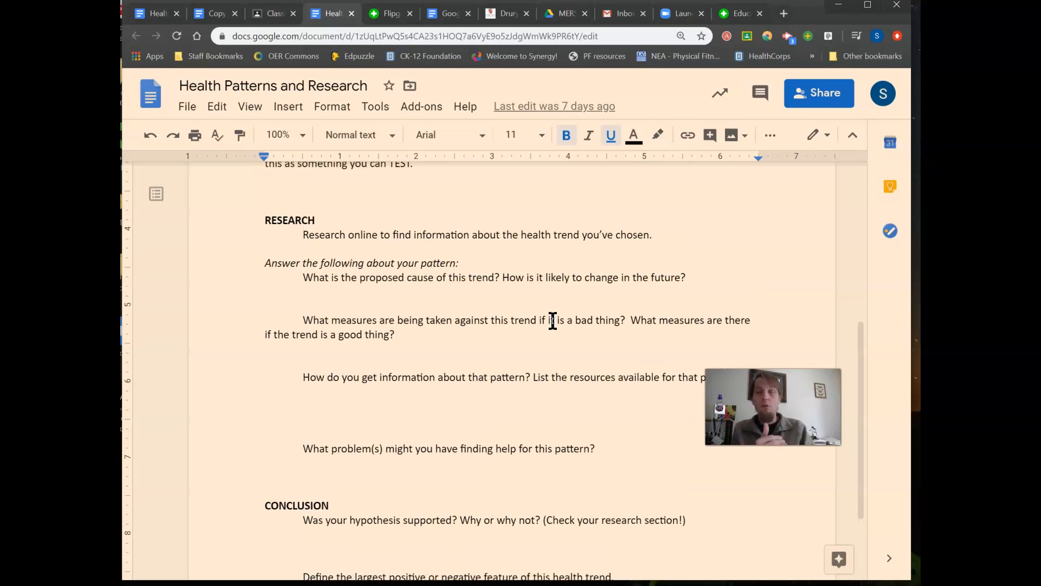
pyautogui.scroll(-3)
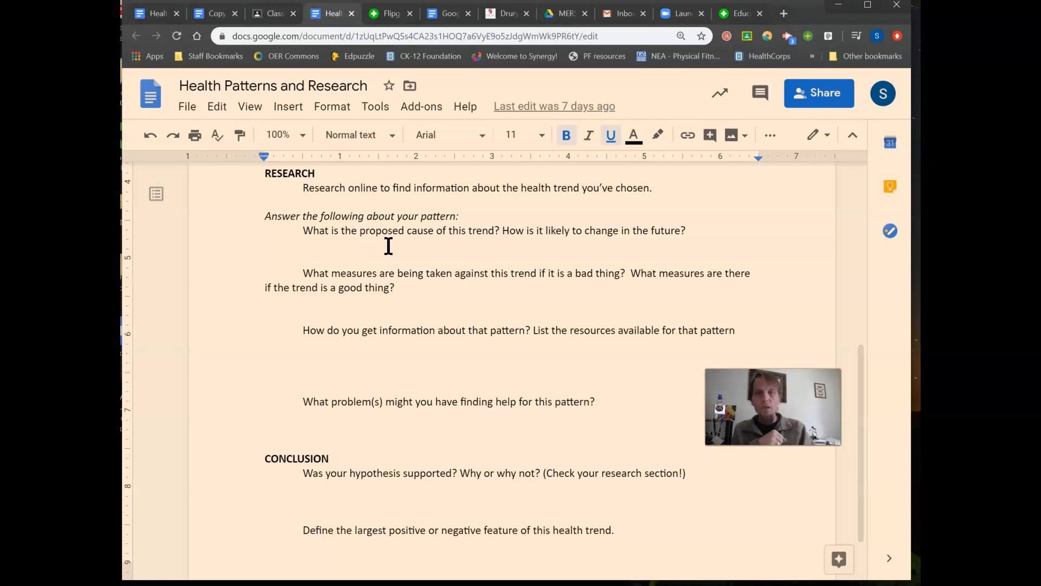
pyautogui.moveTo(572, 253)
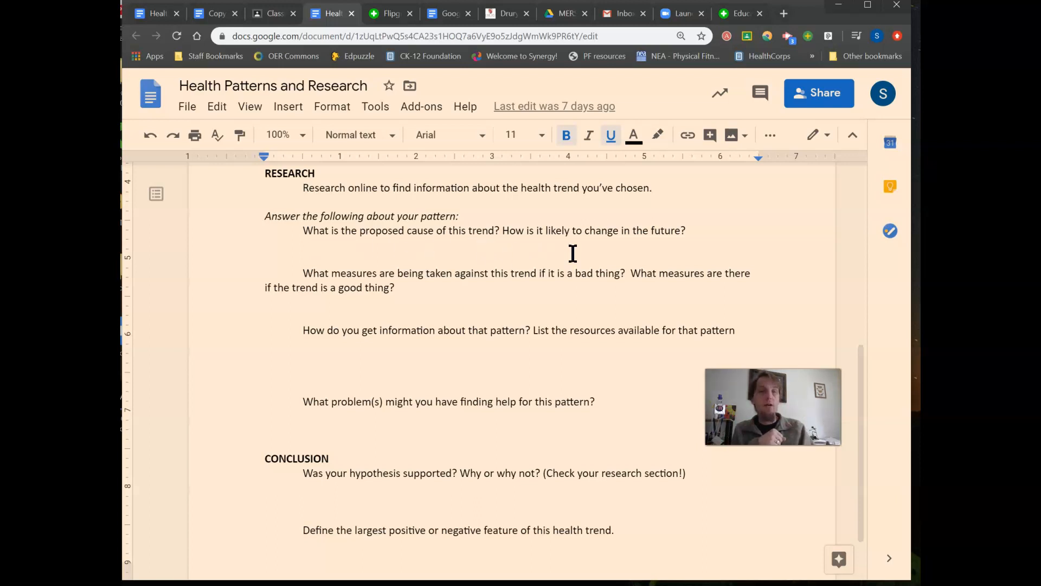
pyautogui.moveTo(502, 309)
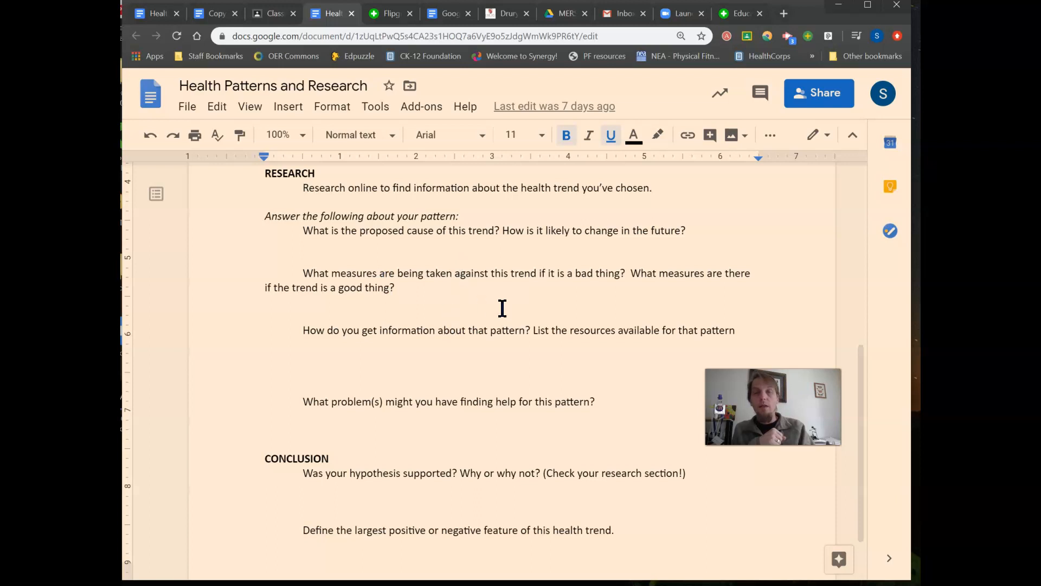
pyautogui.scroll(-3)
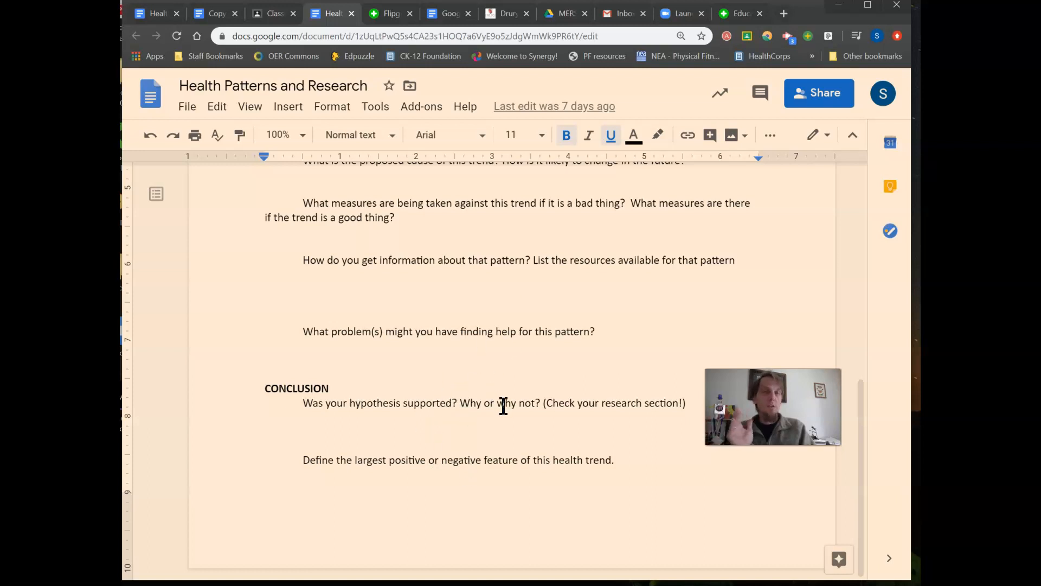
pyautogui.moveTo(547, 428)
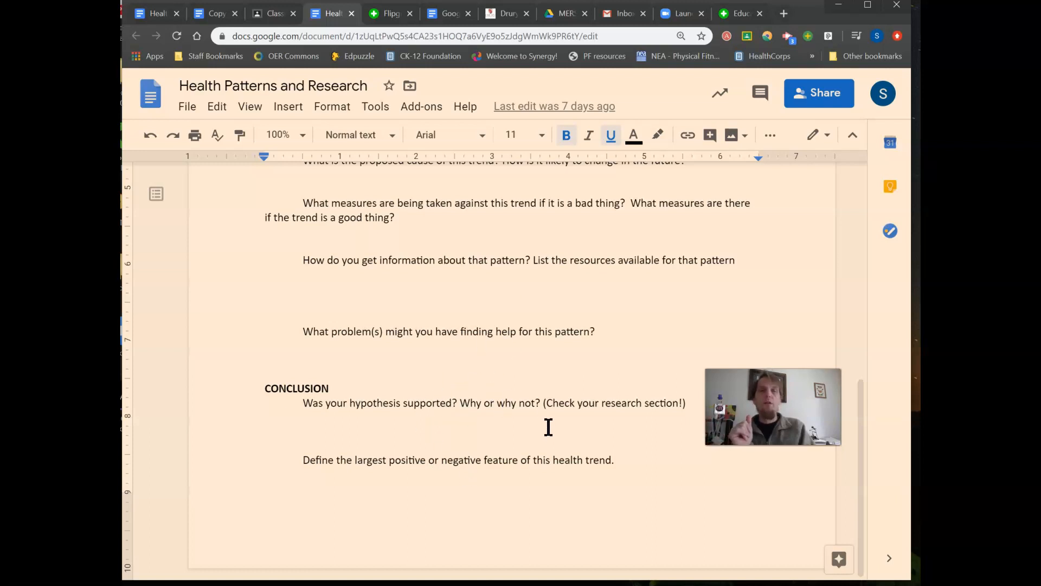
pyautogui.scroll(3)
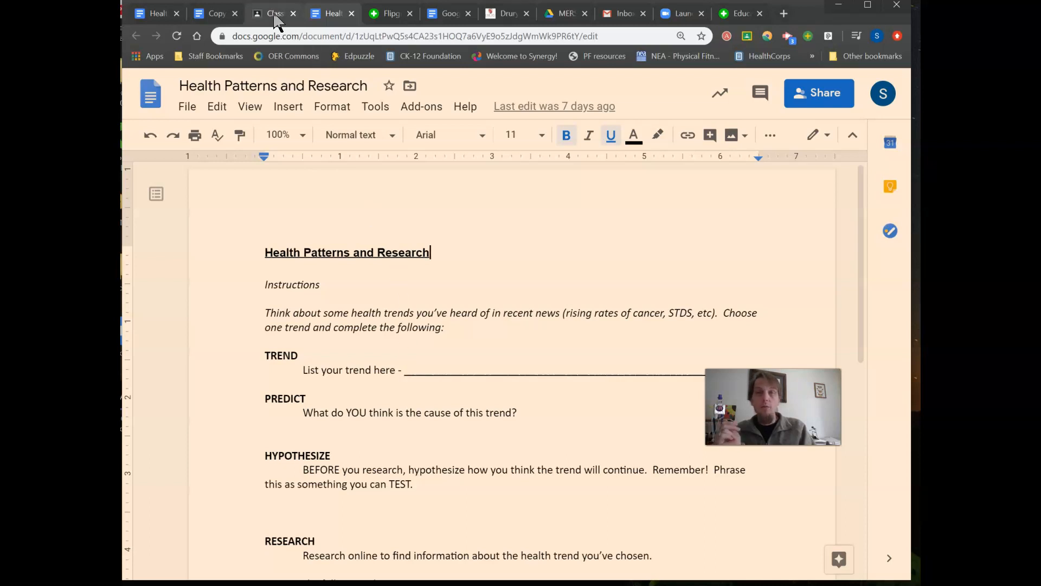
# - Return to the Classroom tab showing the Health and Wellness T4'20 Classwork with Week 1 assignments
pyautogui.click(273, 13)
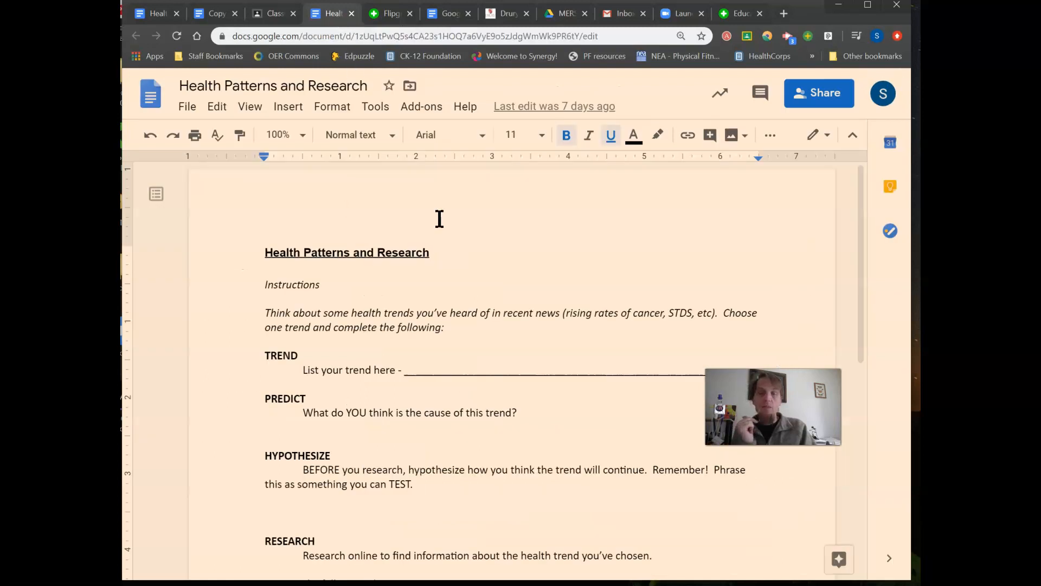
pyautogui.scroll(-3)
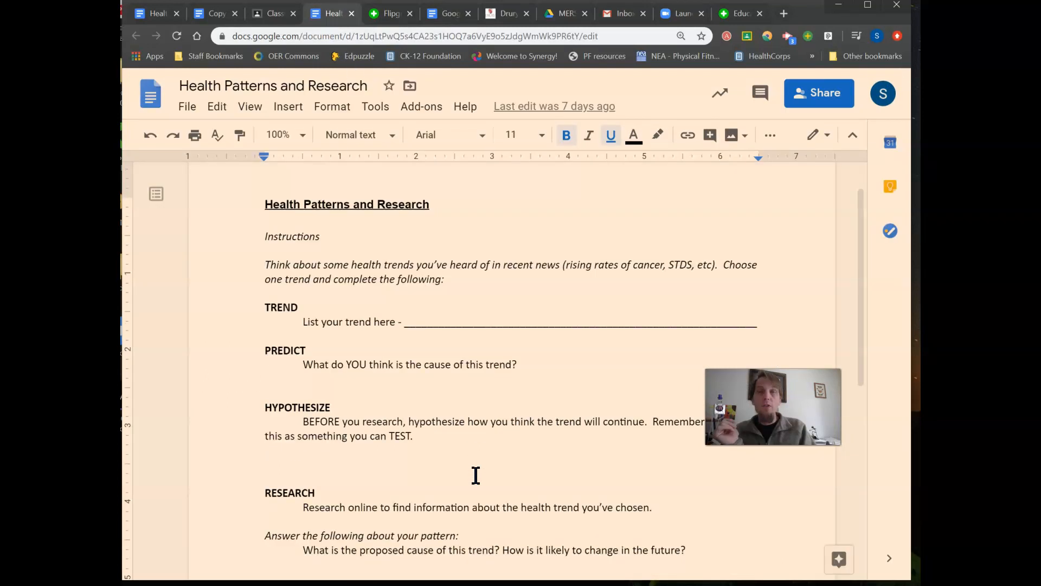
pyautogui.scroll(-3)
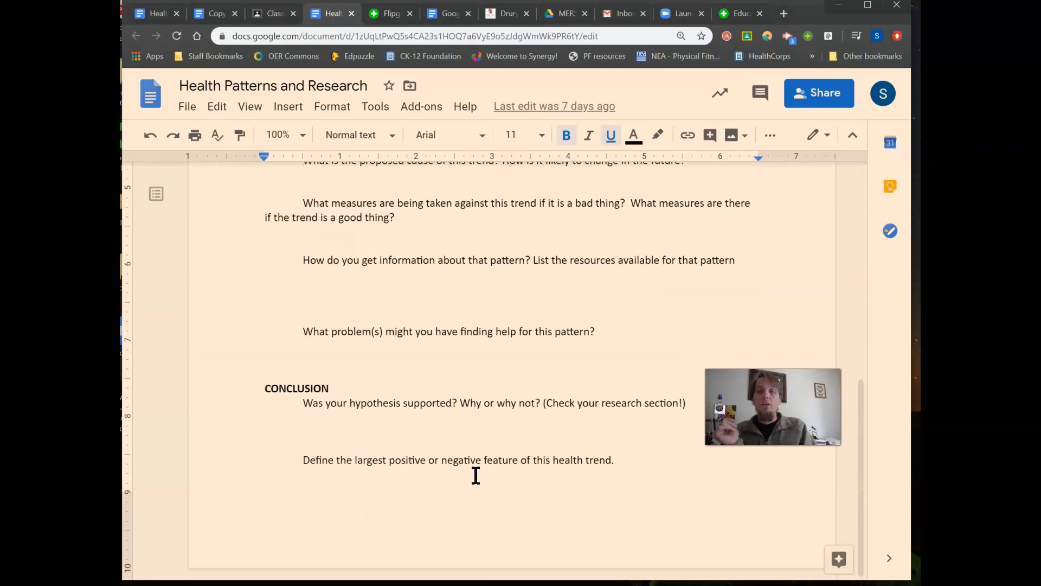
pyautogui.scroll(3)
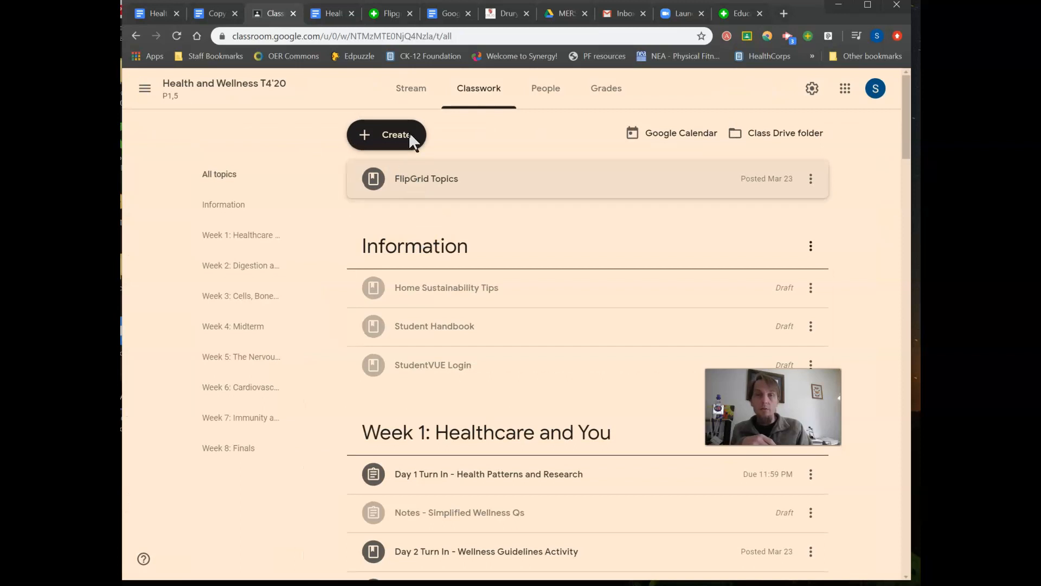
# - Switch to the class Stream showing the class code and recent assignment posts
pyautogui.click(410, 88)
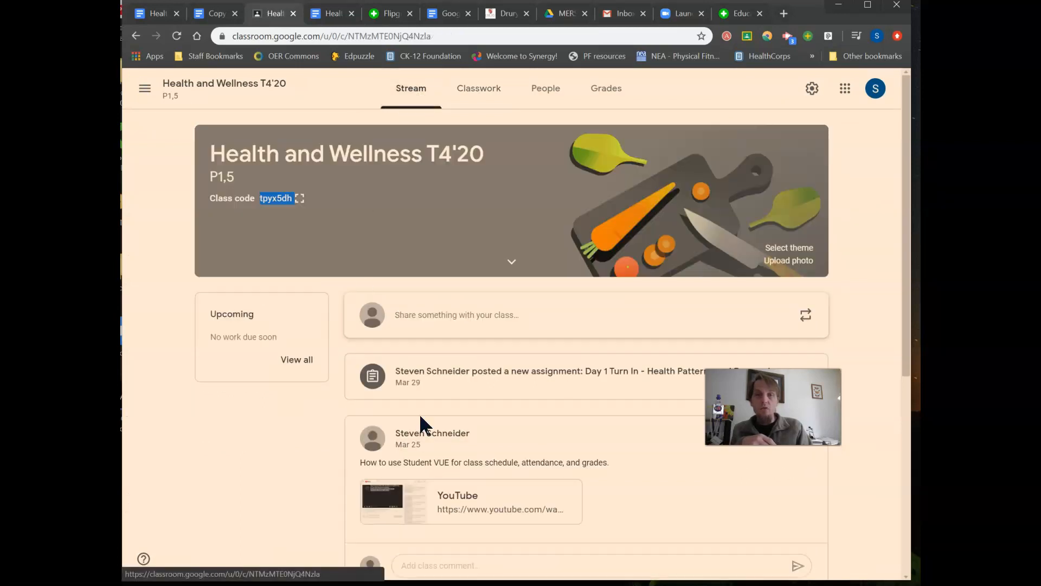
pyautogui.moveTo(547, 382)
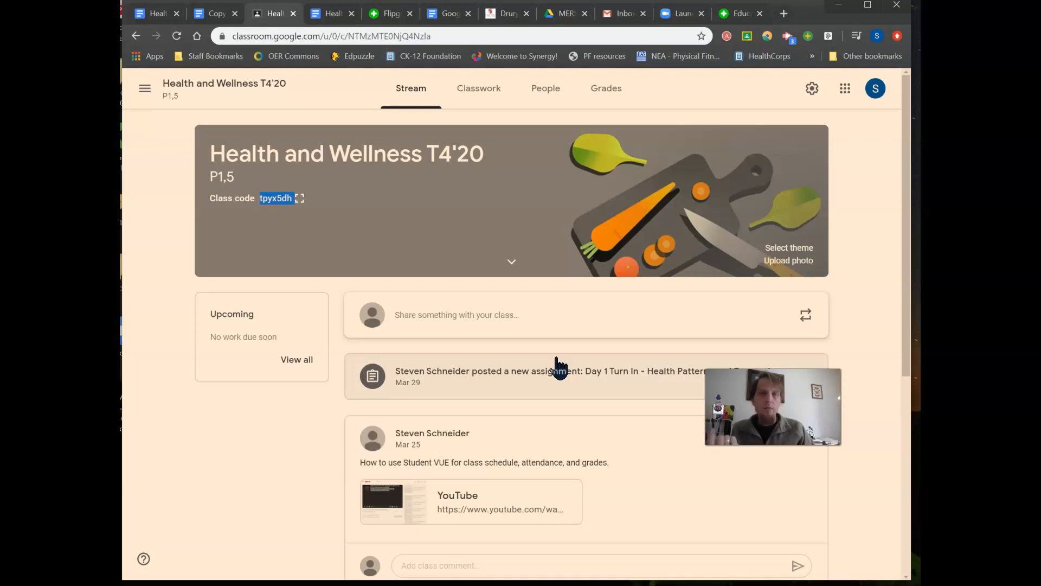
pyautogui.moveTo(551, 354)
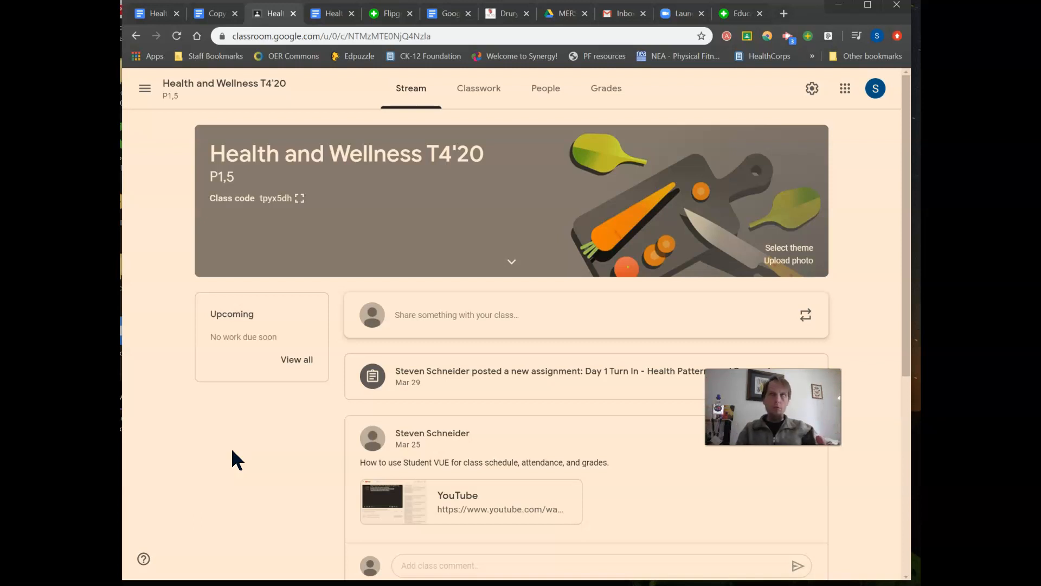
pyautogui.moveTo(202, 206)
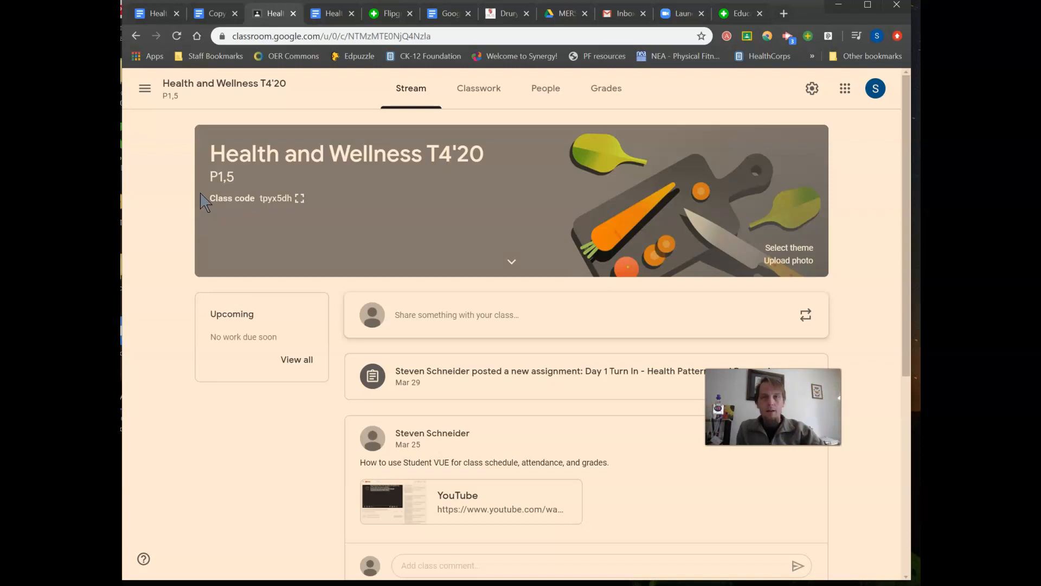
pyautogui.moveTo(199, 504)
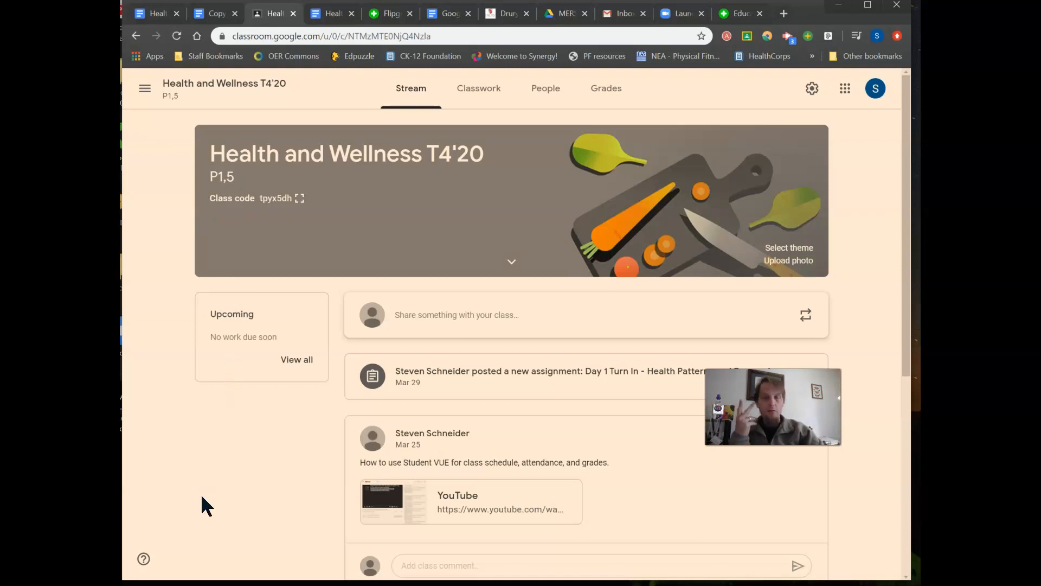